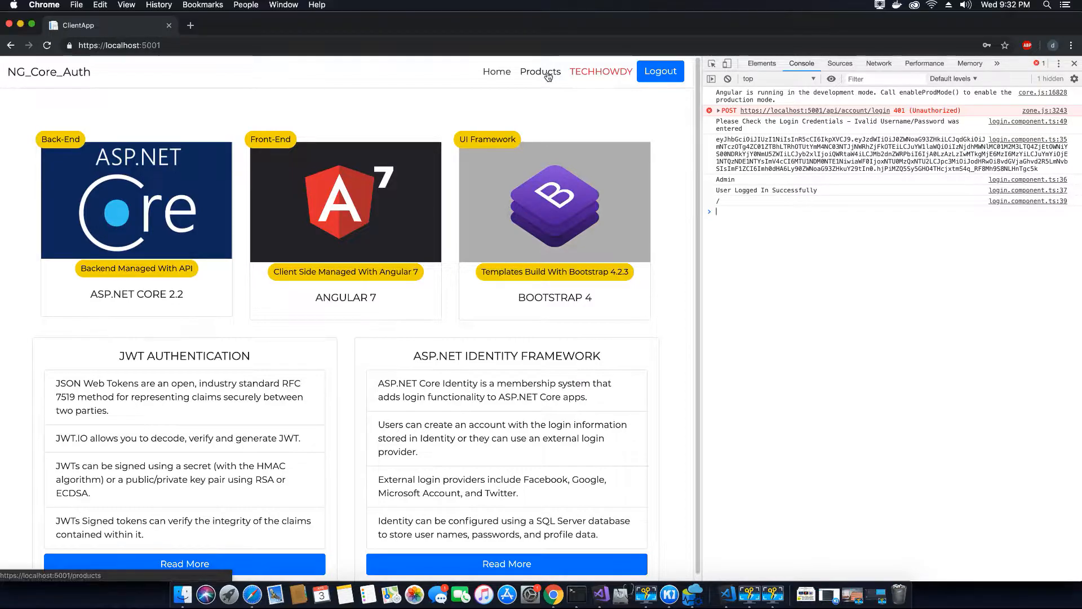
Show the products table from the navbar, where Admin sees details, edit and delete on each row
left_click(540, 72)
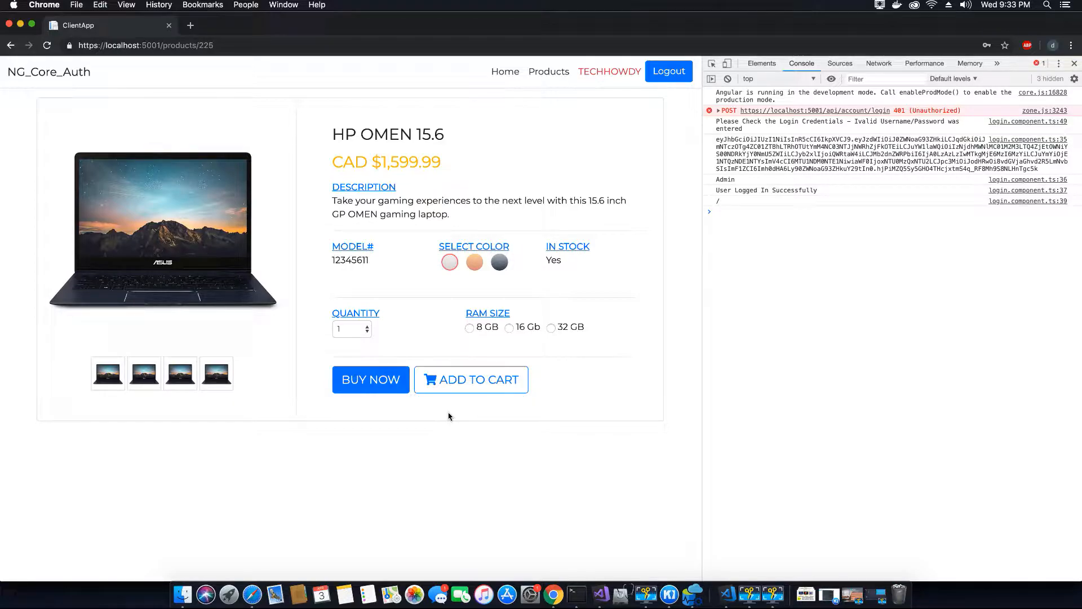
mouse_move(542, 77)
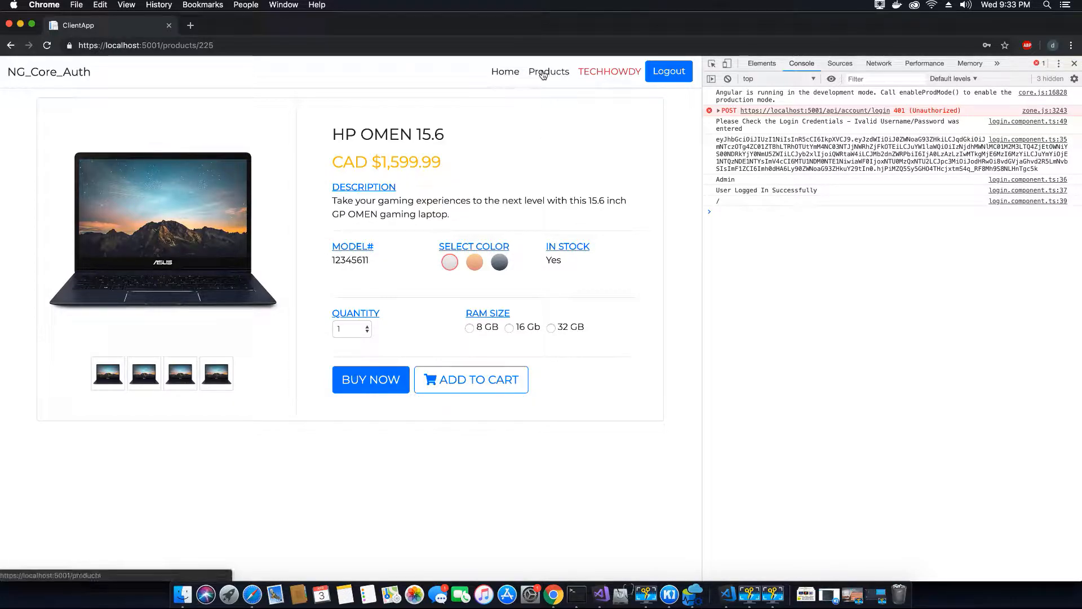
left_click(549, 72)
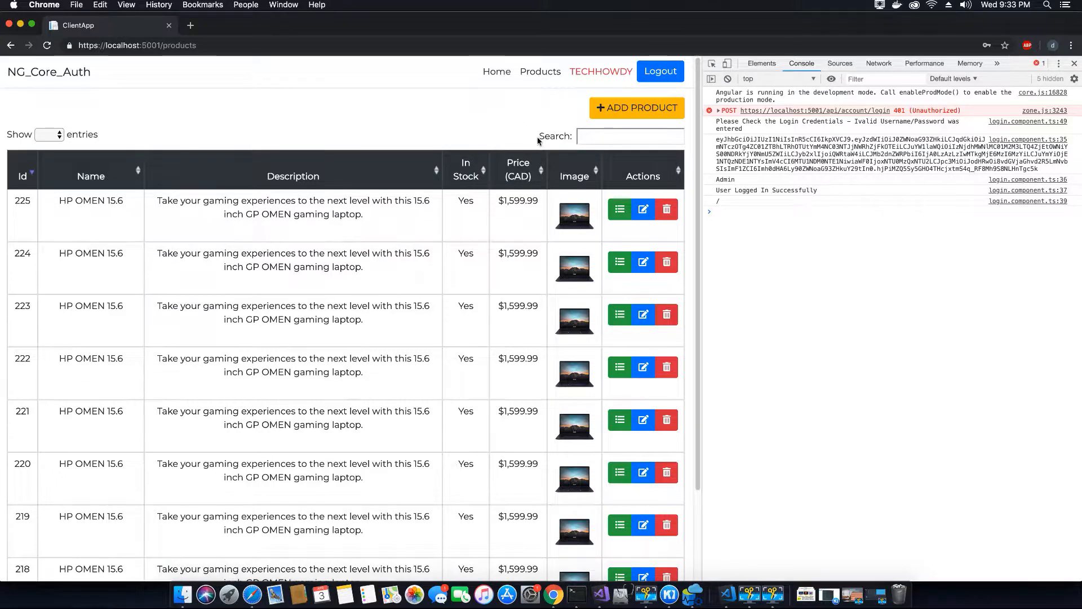
mouse_move(688, 201)
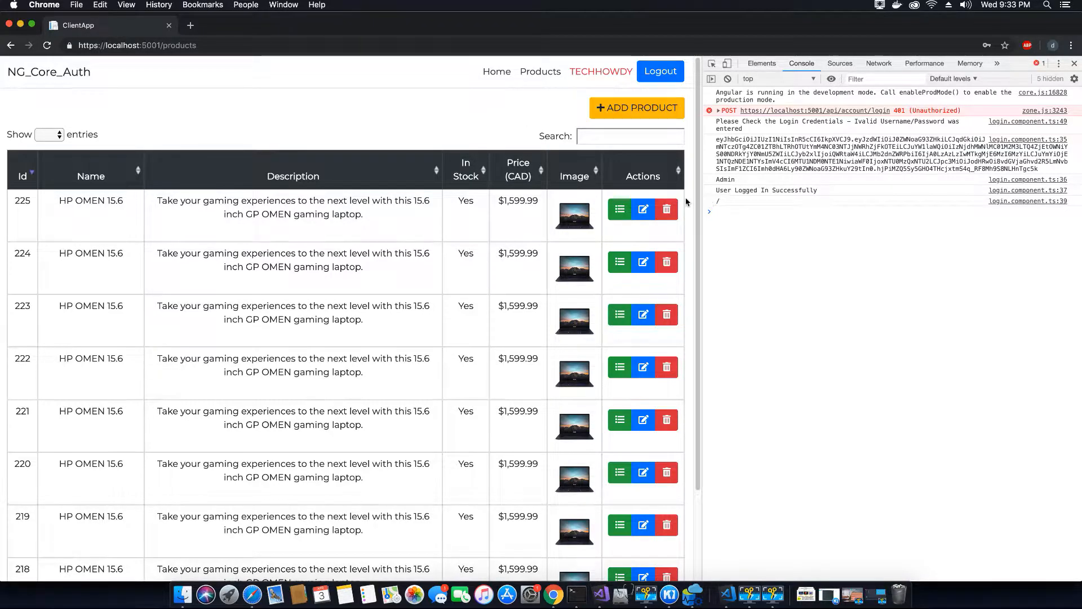
mouse_move(574, 145)
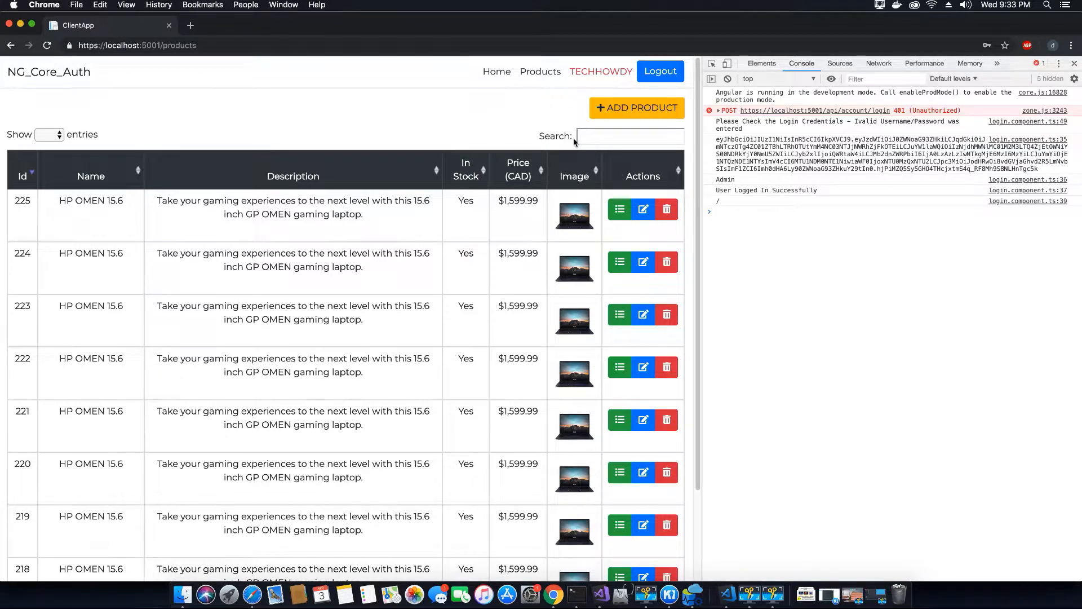
mouse_move(651, 233)
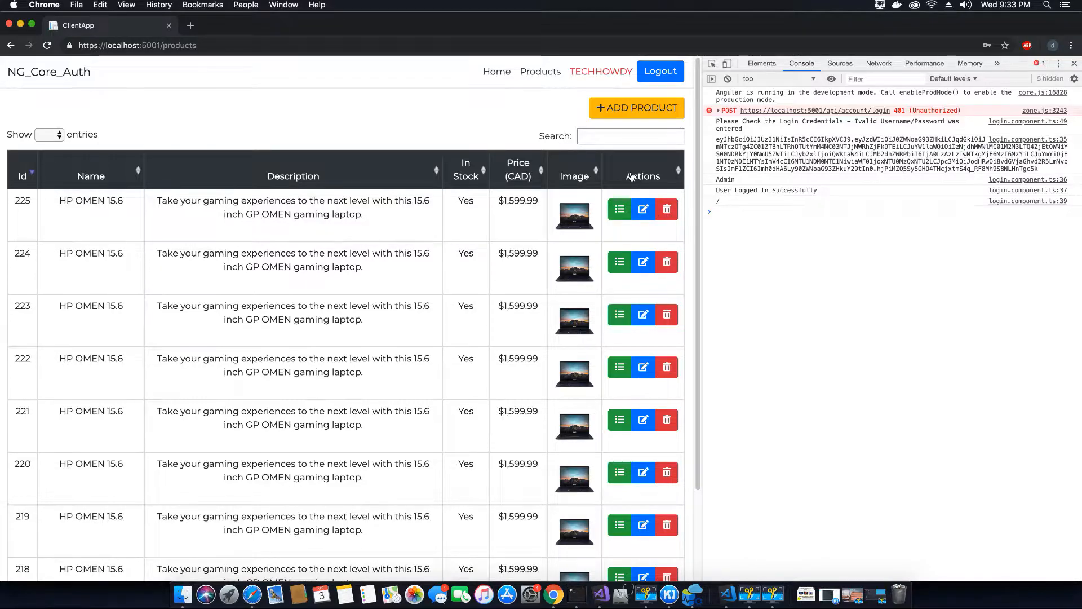
mouse_move(598, 187)
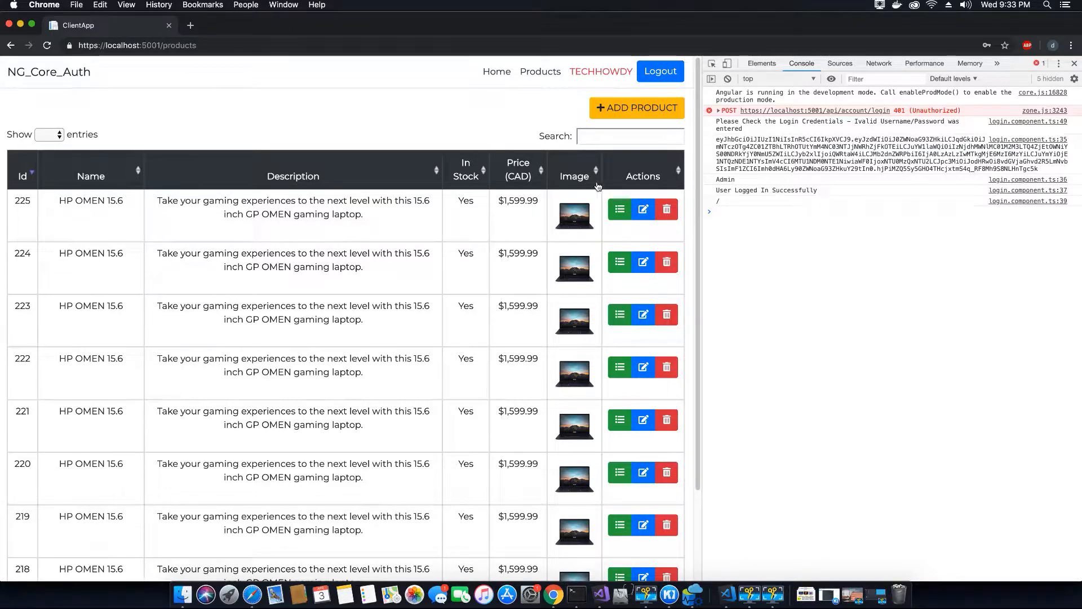
mouse_move(628, 184)
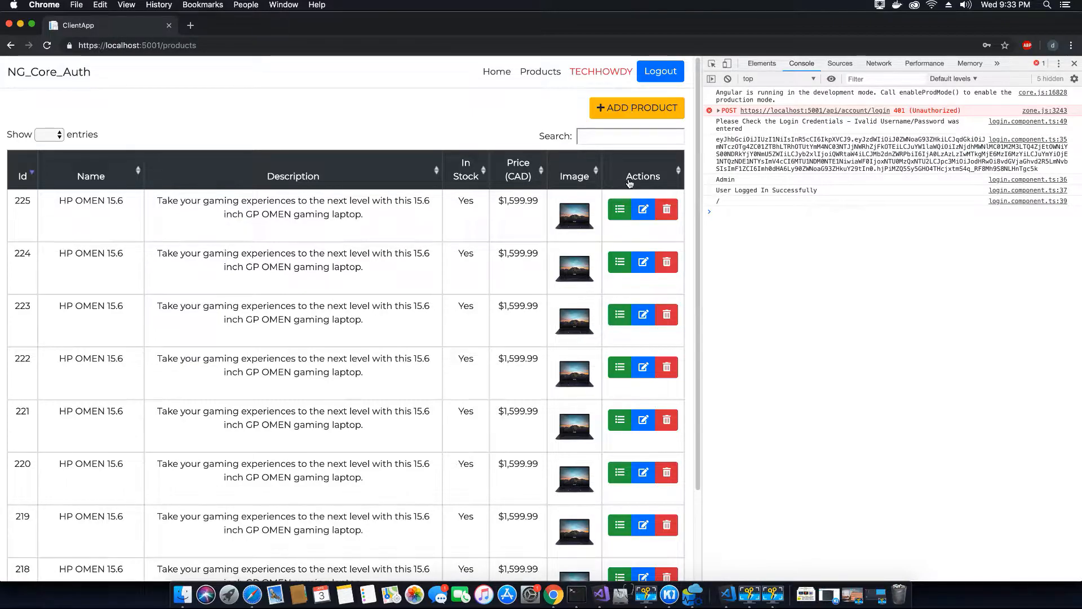
mouse_move(629, 98)
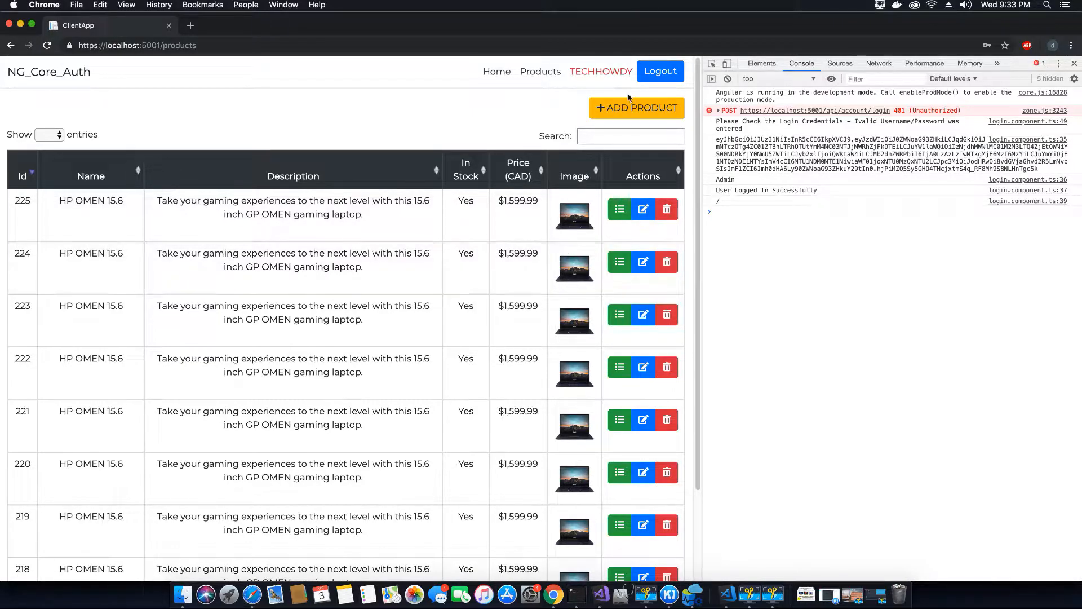
mouse_move(890, 482)
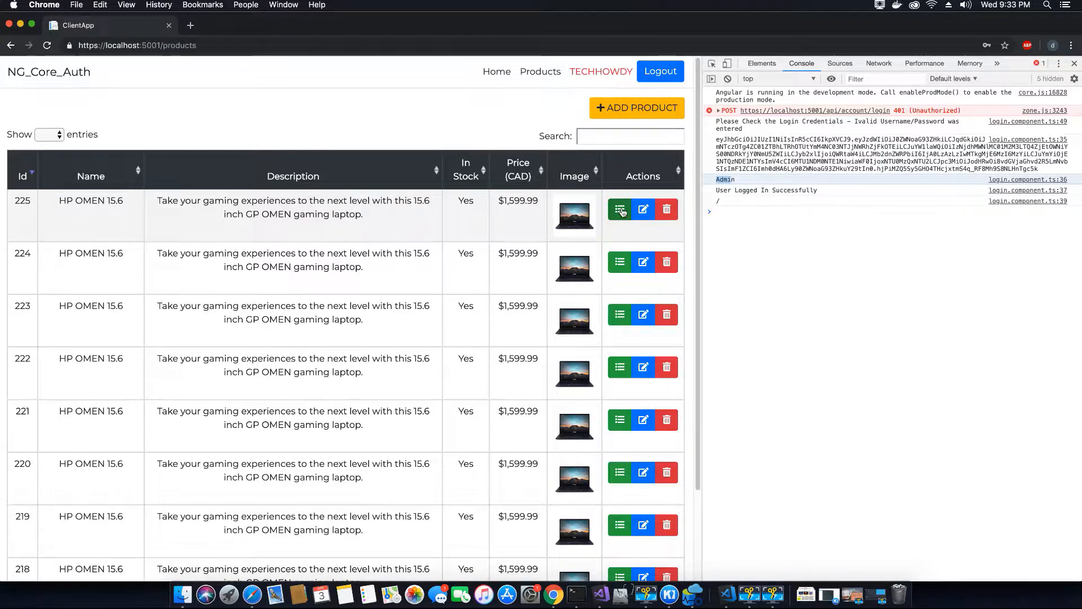
mouse_move(677, 460)
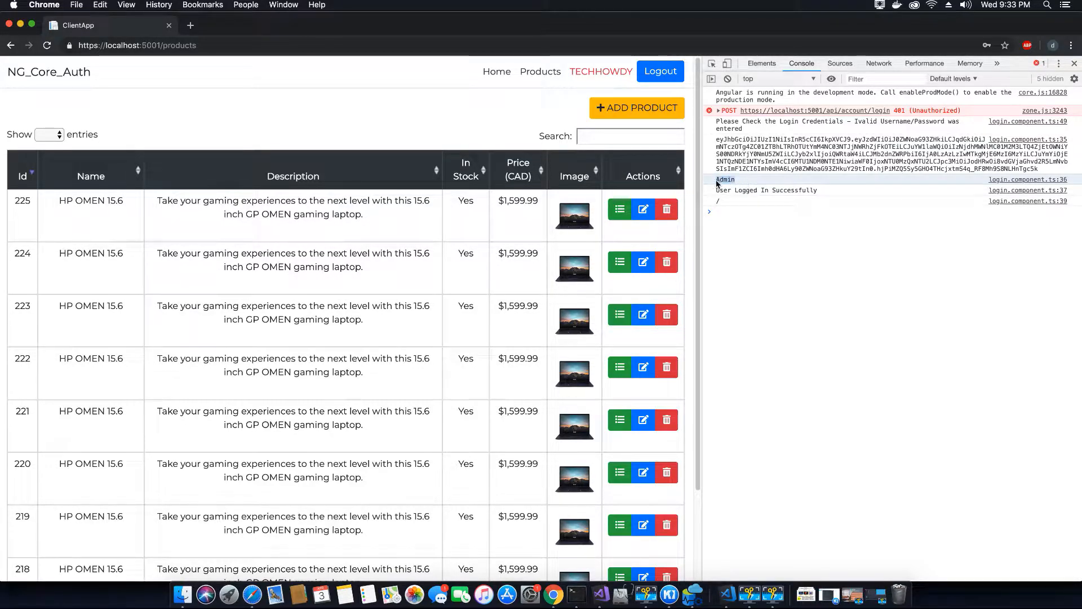
mouse_move(692, 593)
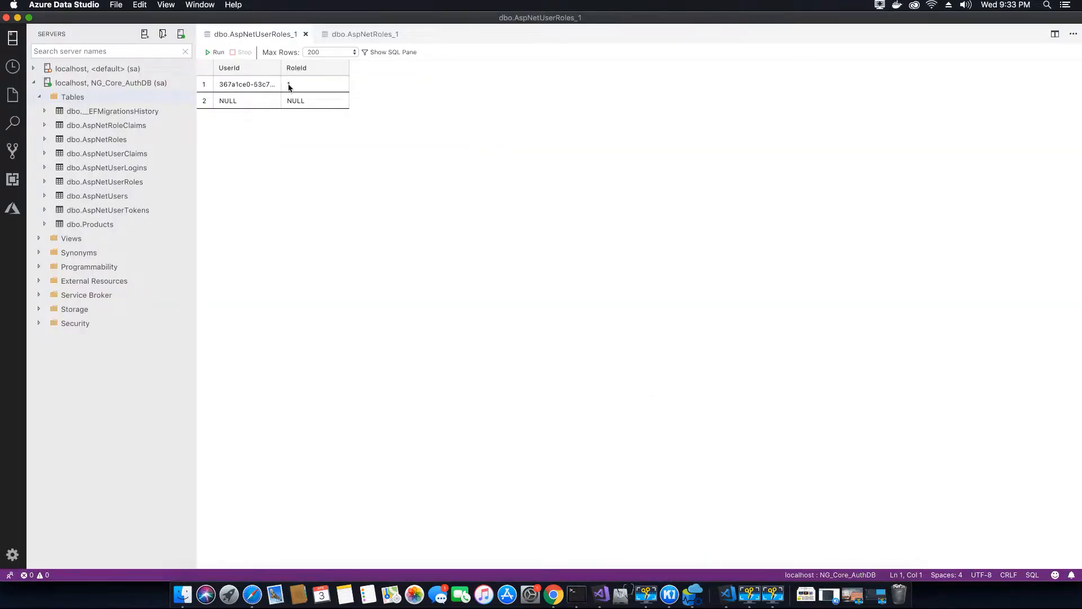
Set the user's RoleId in AspNetUserRoles to 2 (Customer), commit the row and rerun the query
left_click(361, 34)
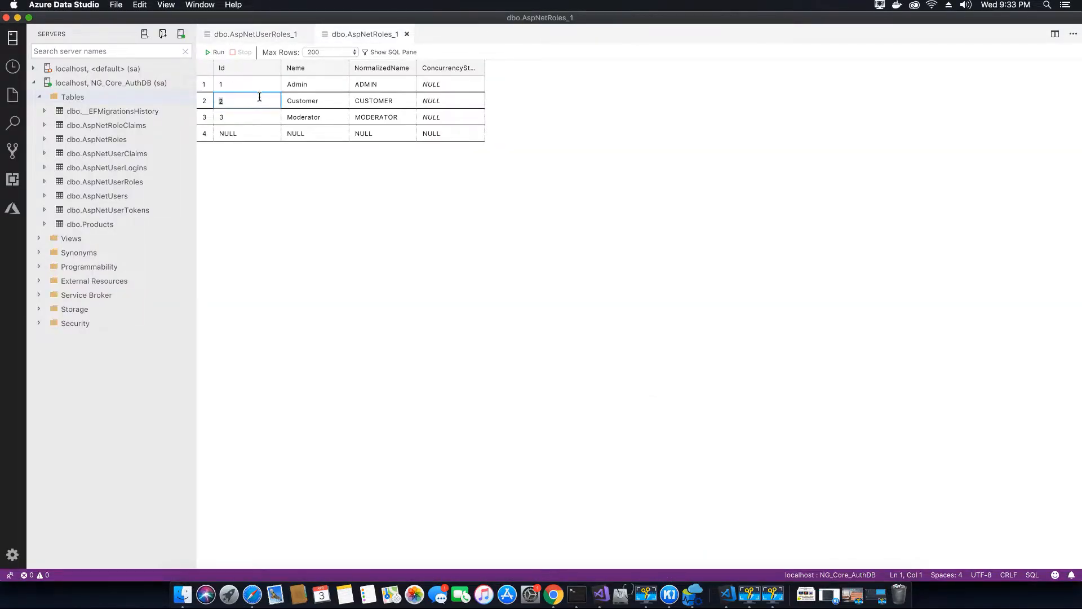
left_click(252, 32)
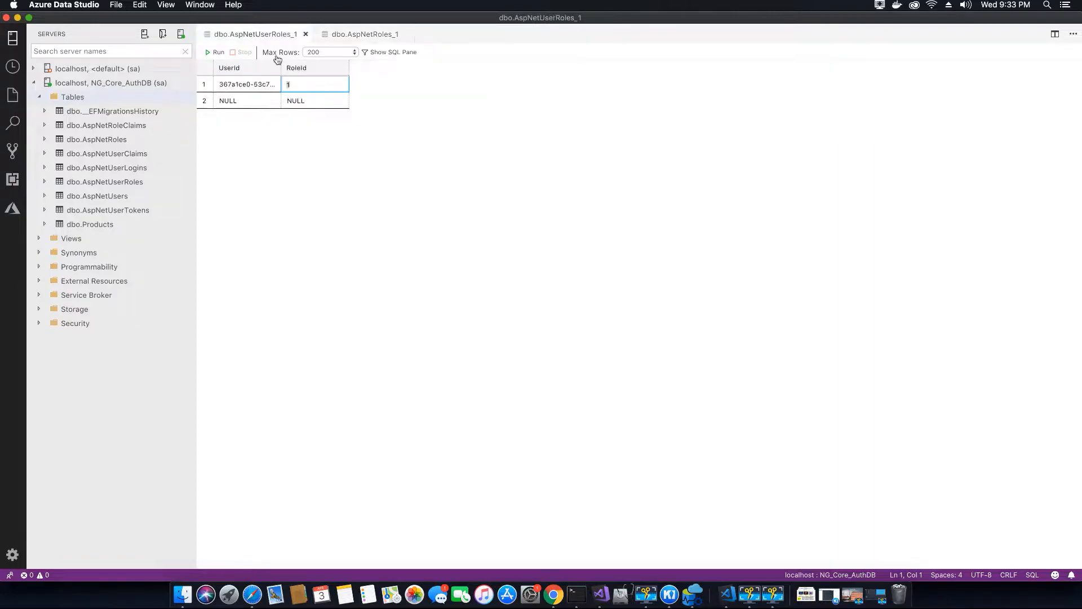
type("2")
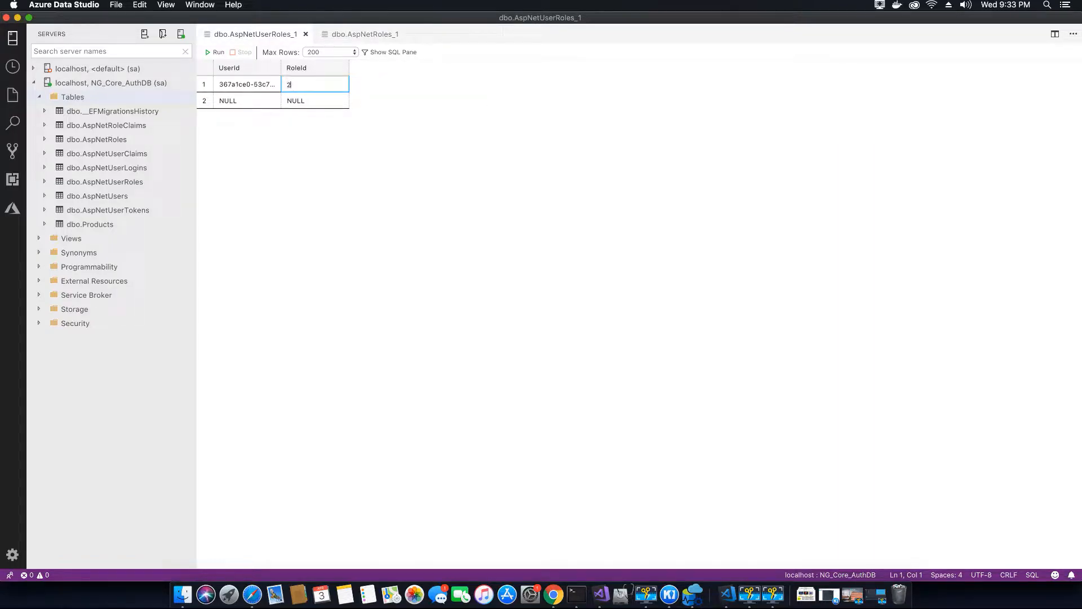
left_click(228, 100)
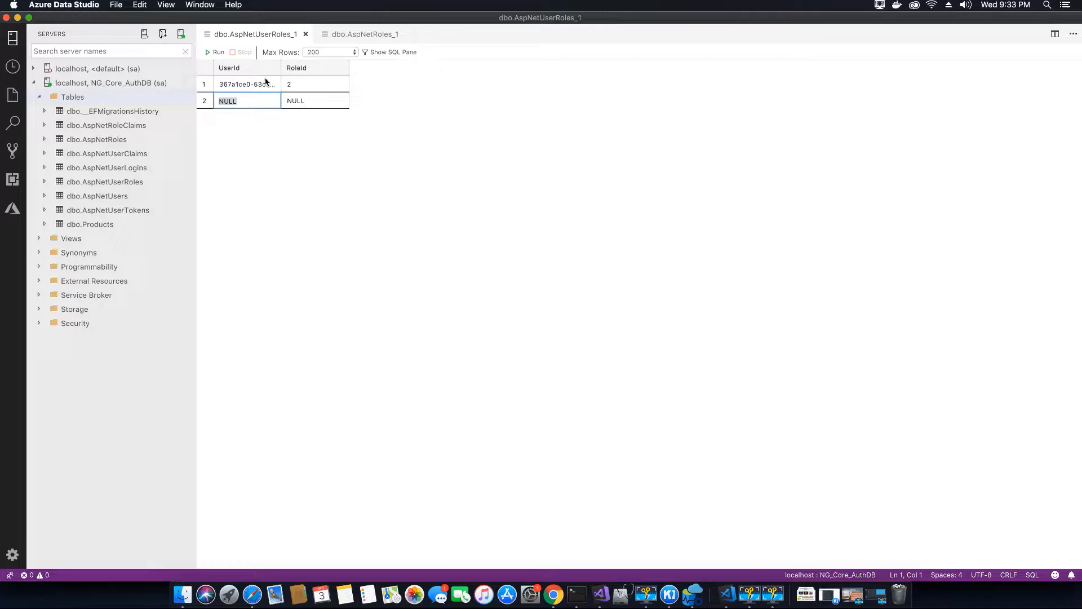
left_click(214, 51)
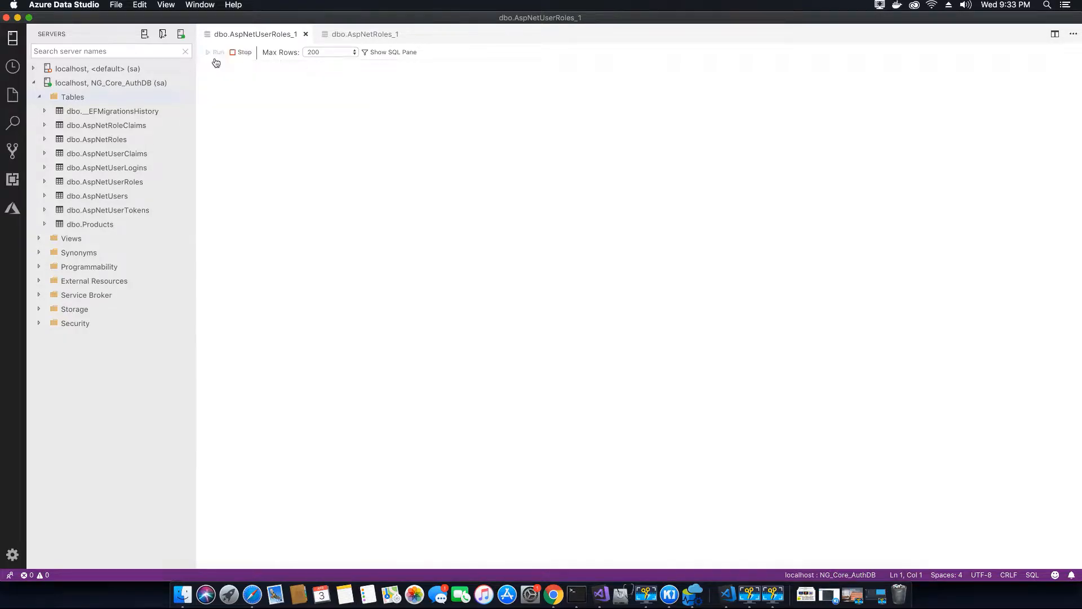
left_click(215, 52)
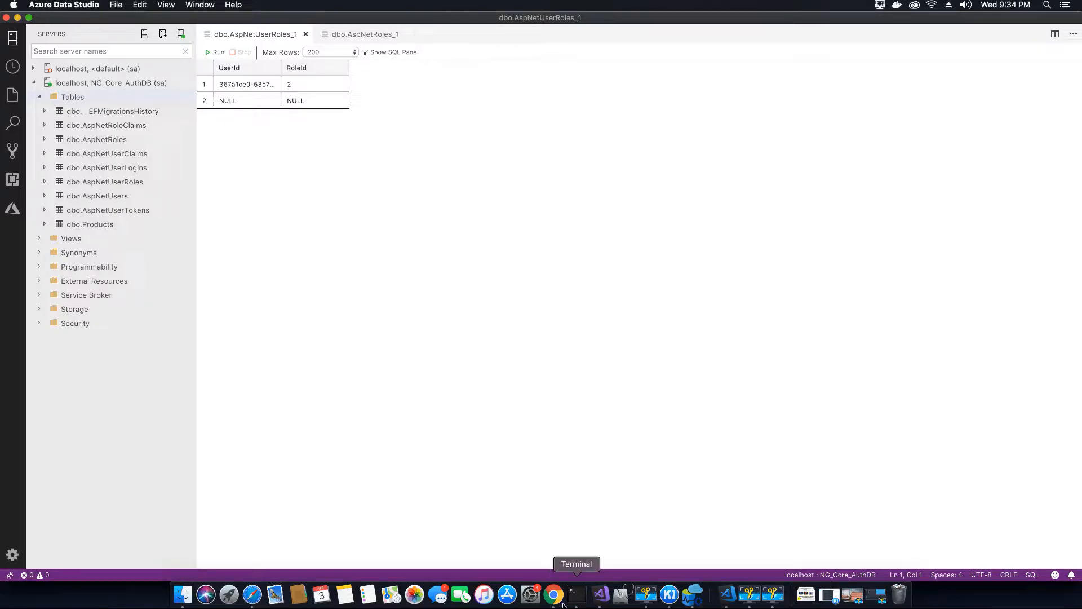
Log out, sign back in as techhowdy, and reopen the products list as a Customer
left_click(552, 595)
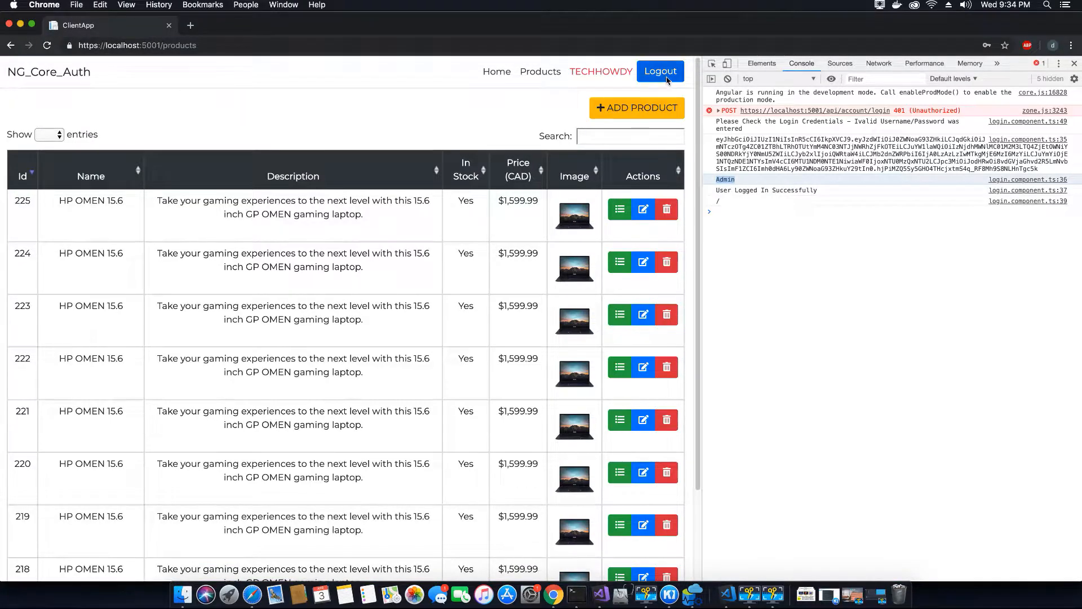
left_click(660, 70)
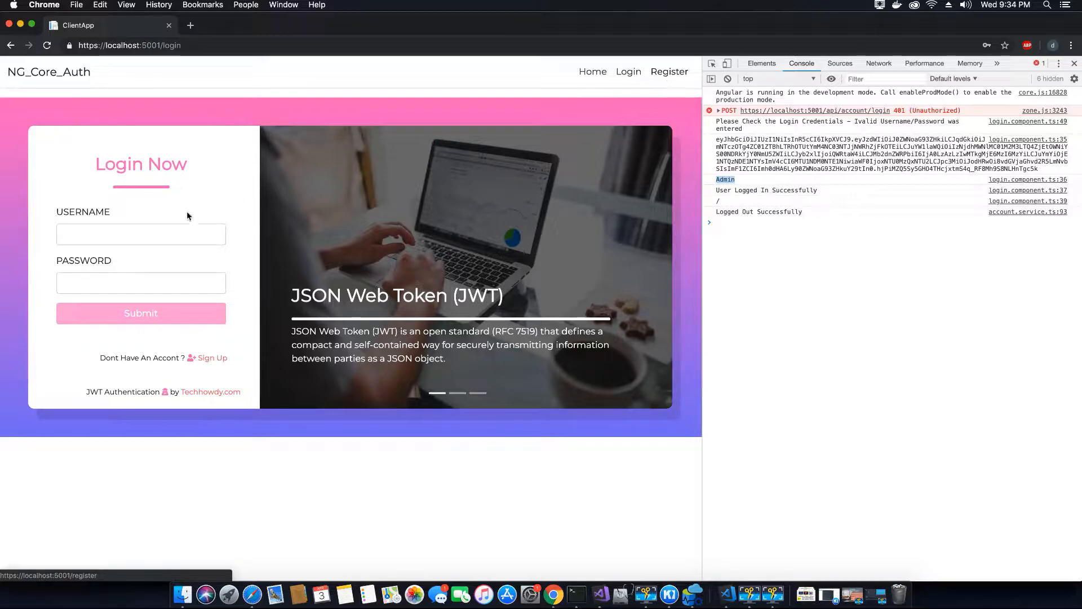
type("techhowdy")
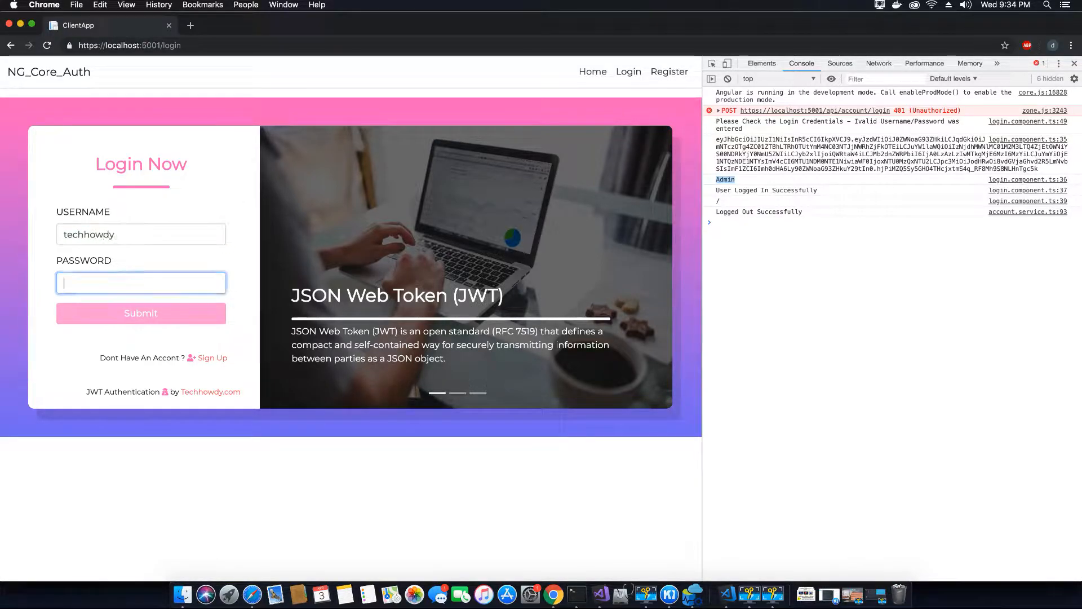
type("••••")
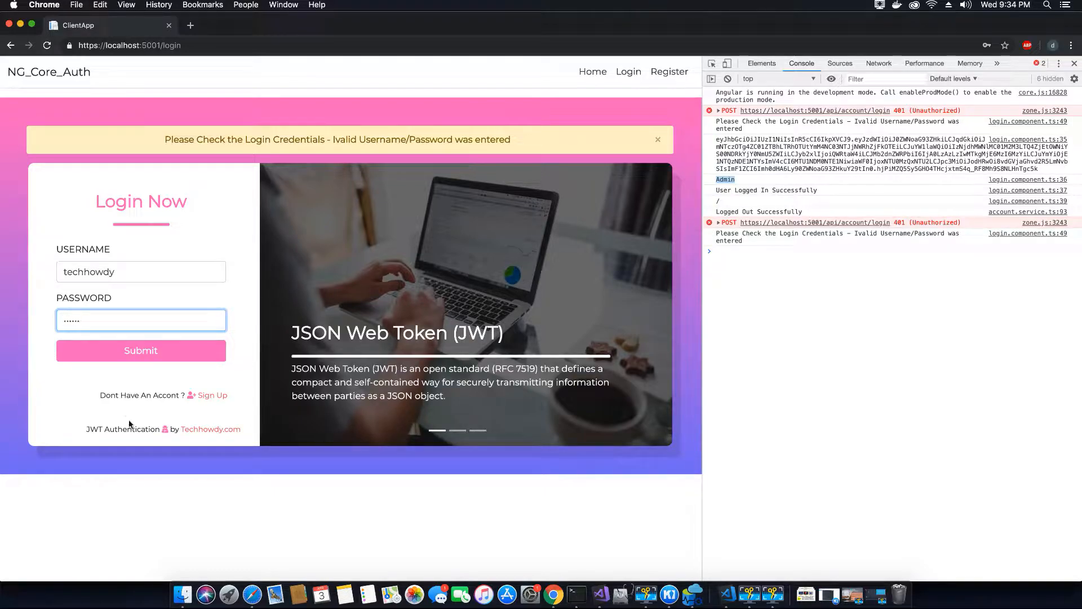
left_click(141, 350)
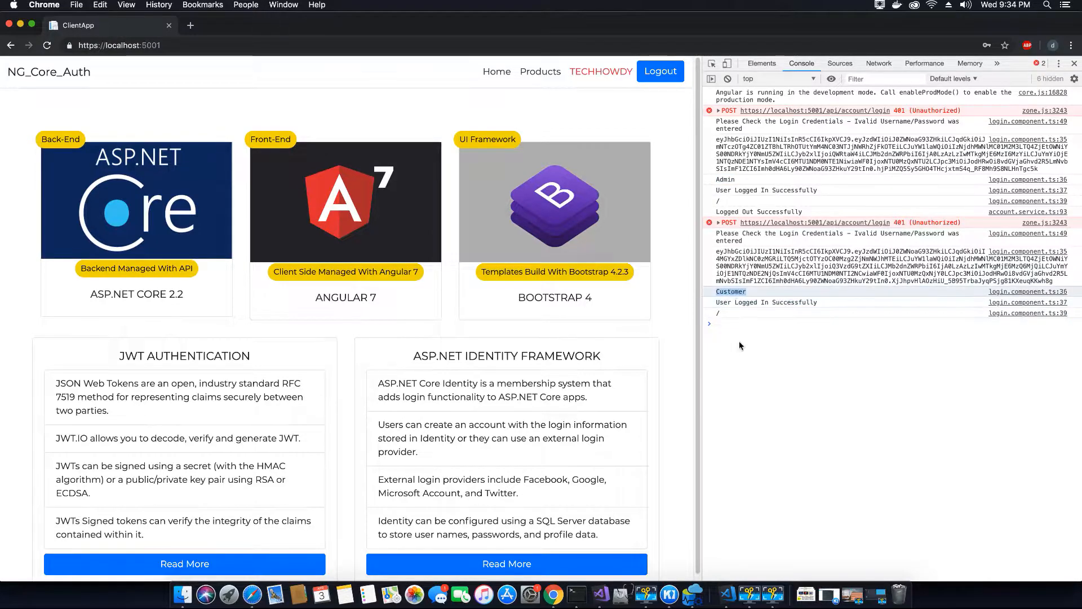
left_click(540, 72)
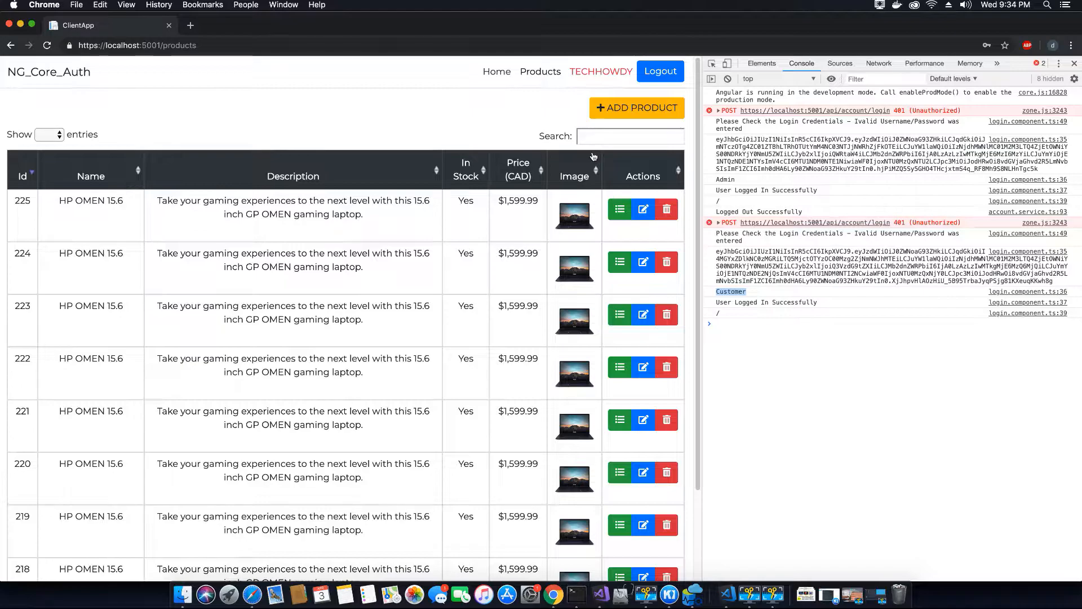
mouse_move(680, 158)
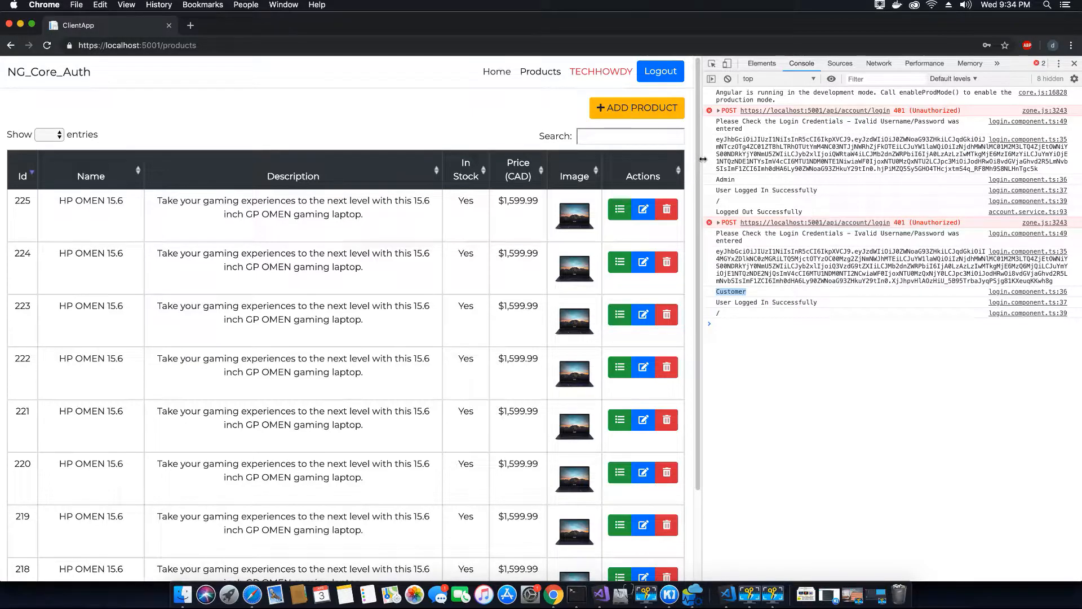
mouse_move(703, 155)
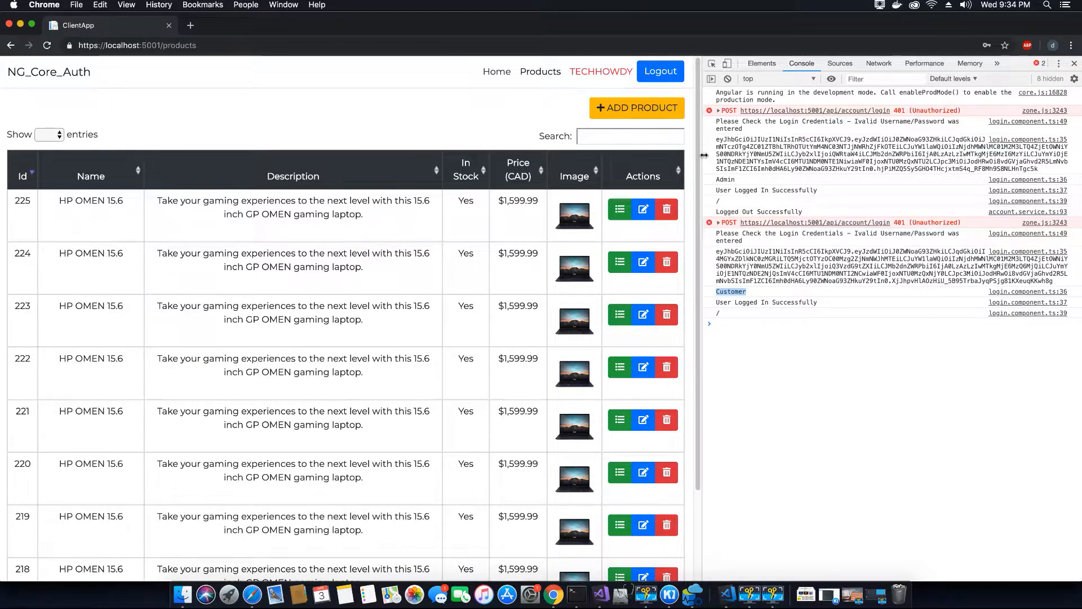
mouse_move(793, 521)
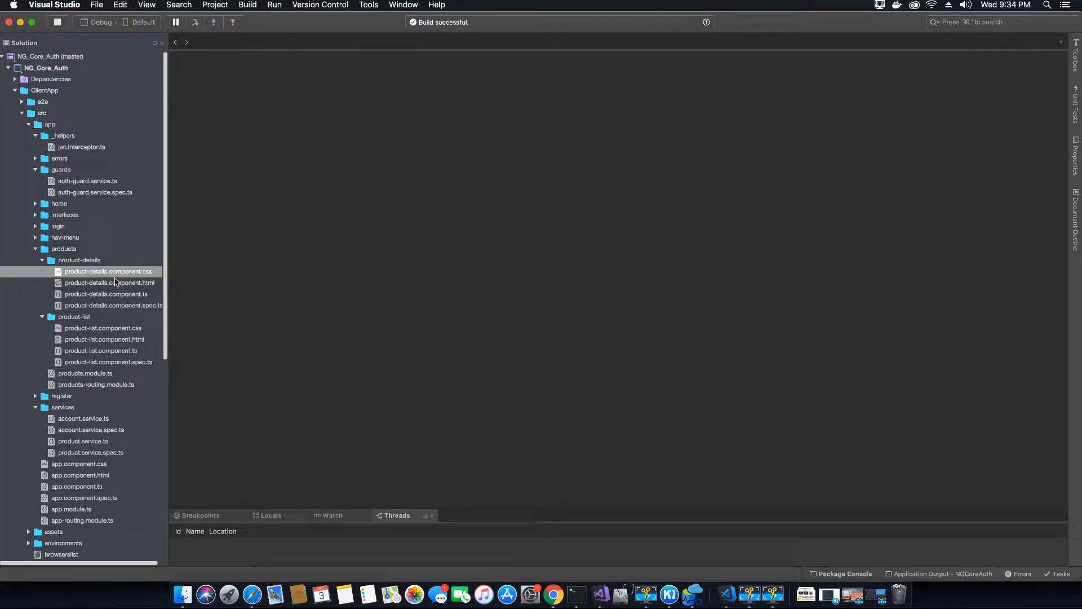
Open product-list.component files and bring ngOnInit into view in the TypeScript code
left_click(100, 350)
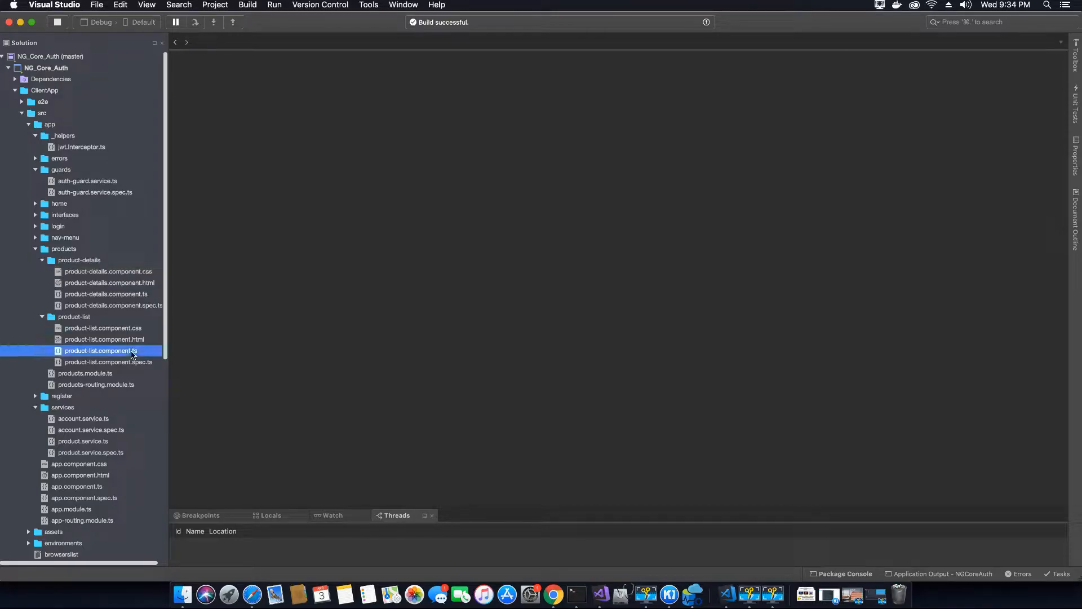
double_click(101, 350)
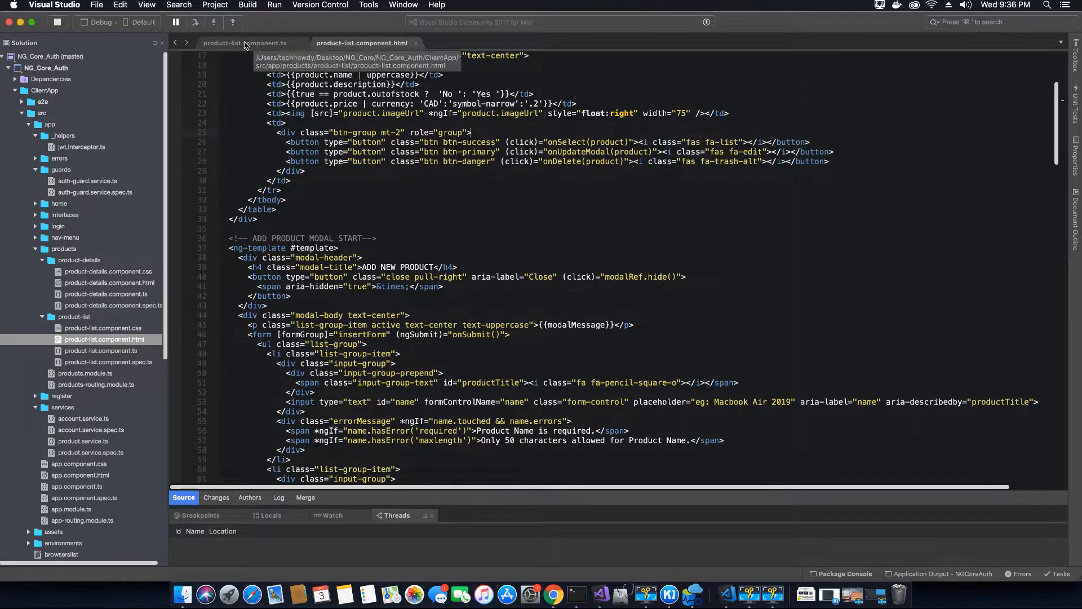
left_click(243, 43)
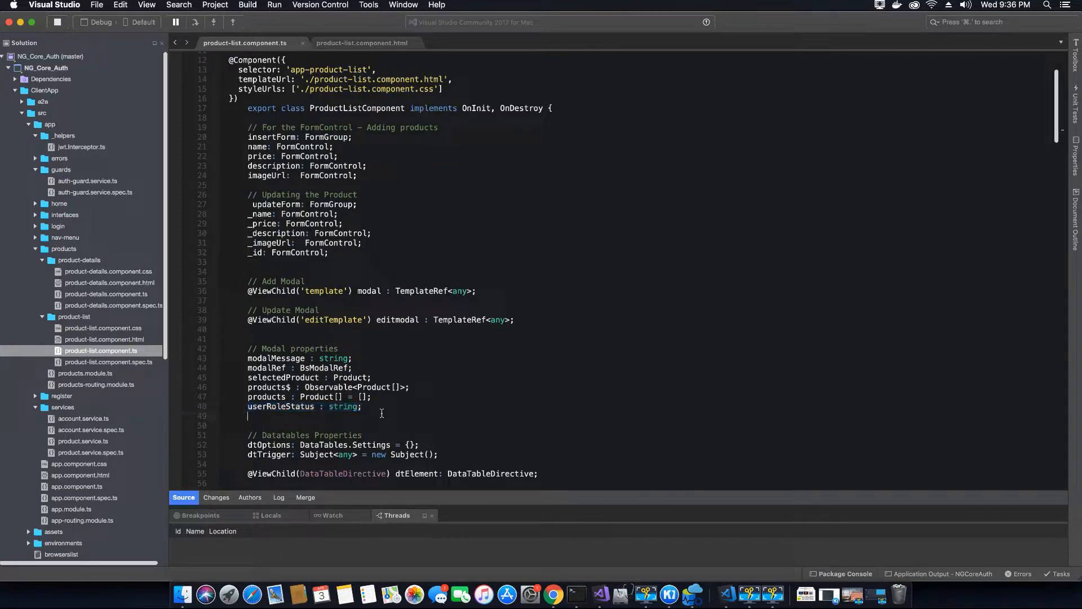
scroll("down", 3)
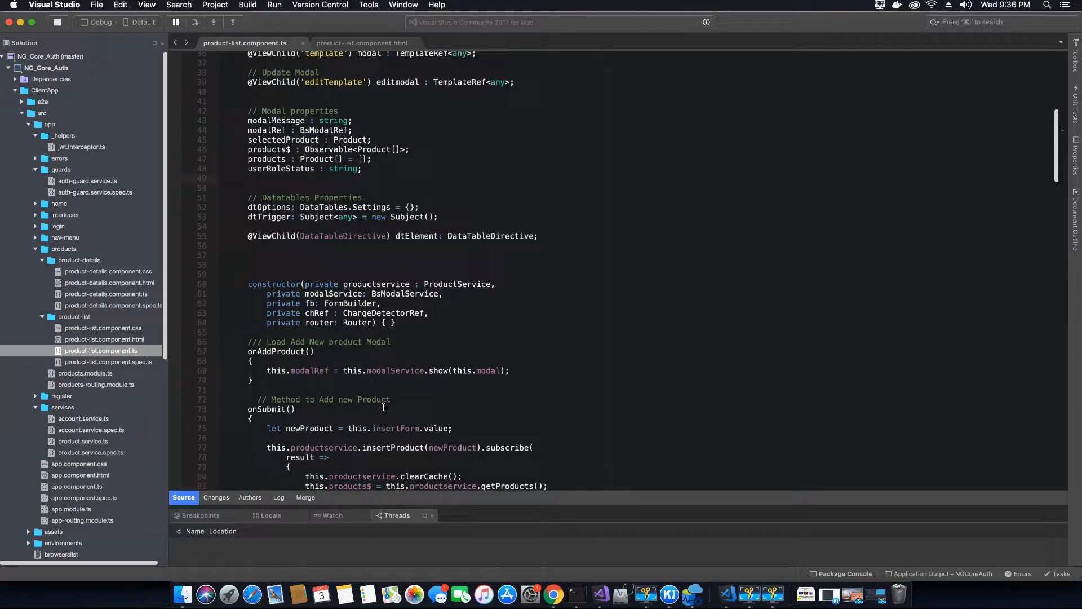
scroll("down", 3)
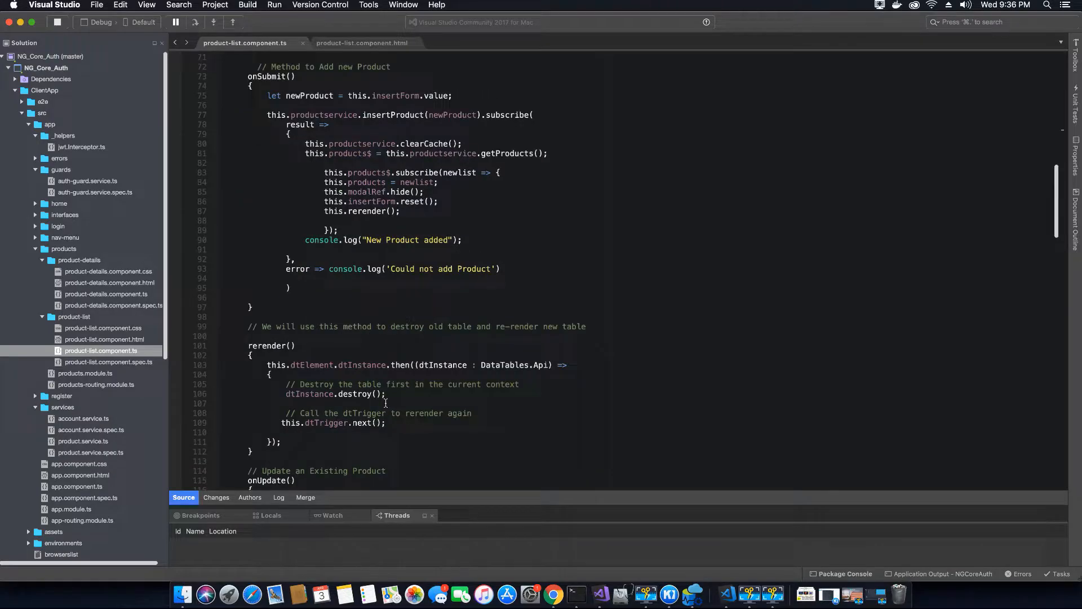
scroll("down", 3)
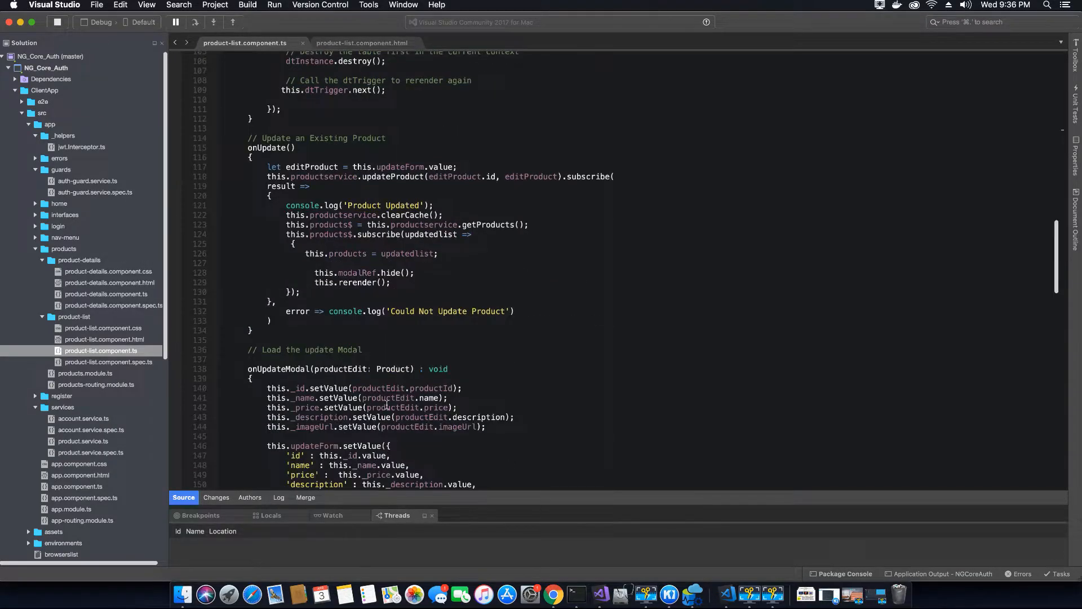
scroll("down", 3)
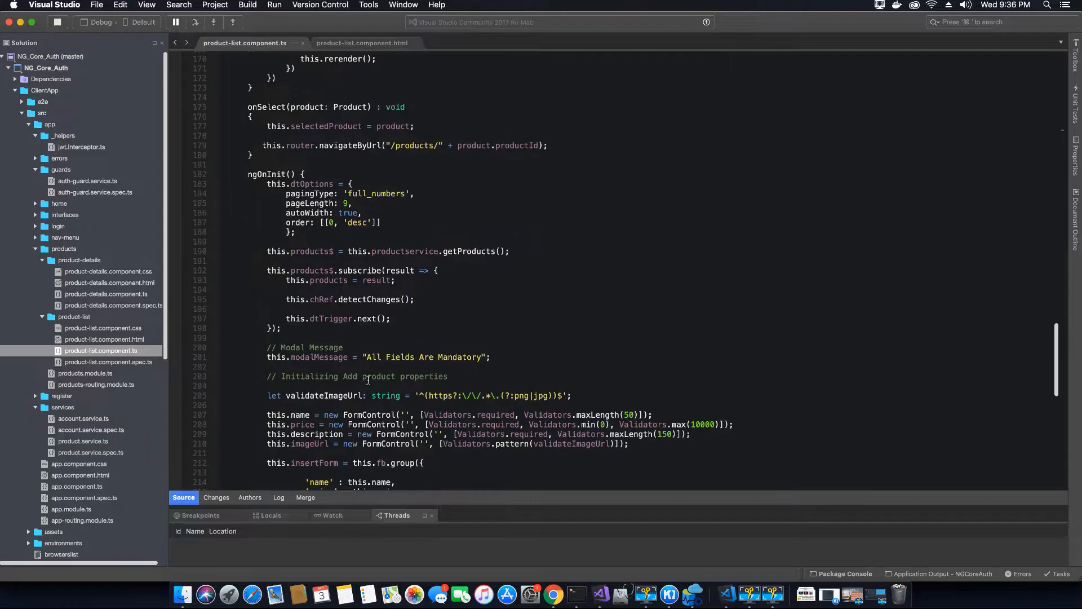
scroll("down", 3)
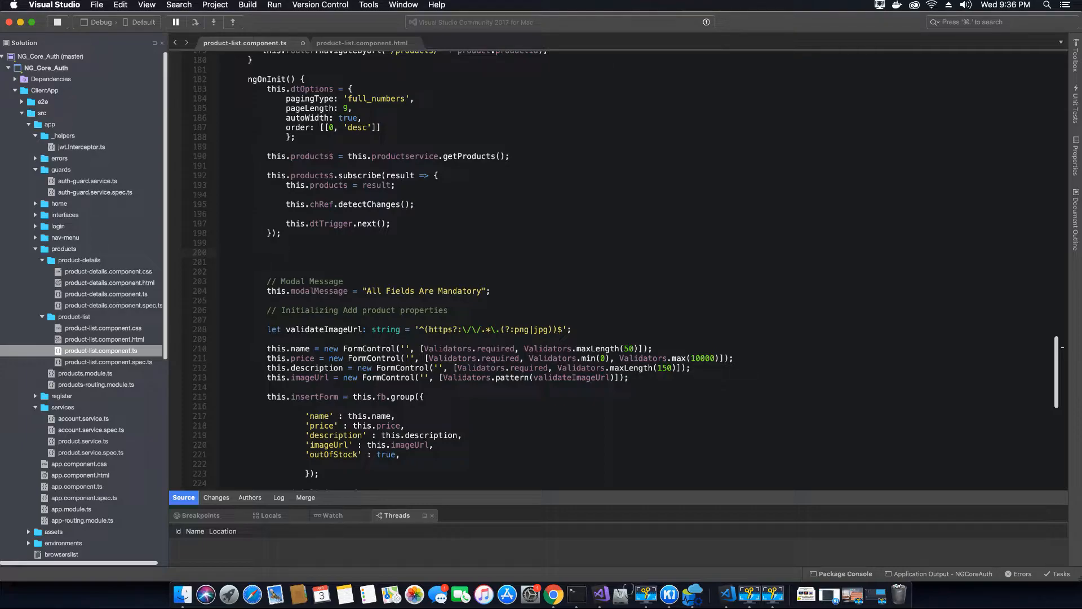
Start a new 'acct' statement on the empty line inside ngOnInit
left_click(268, 252)
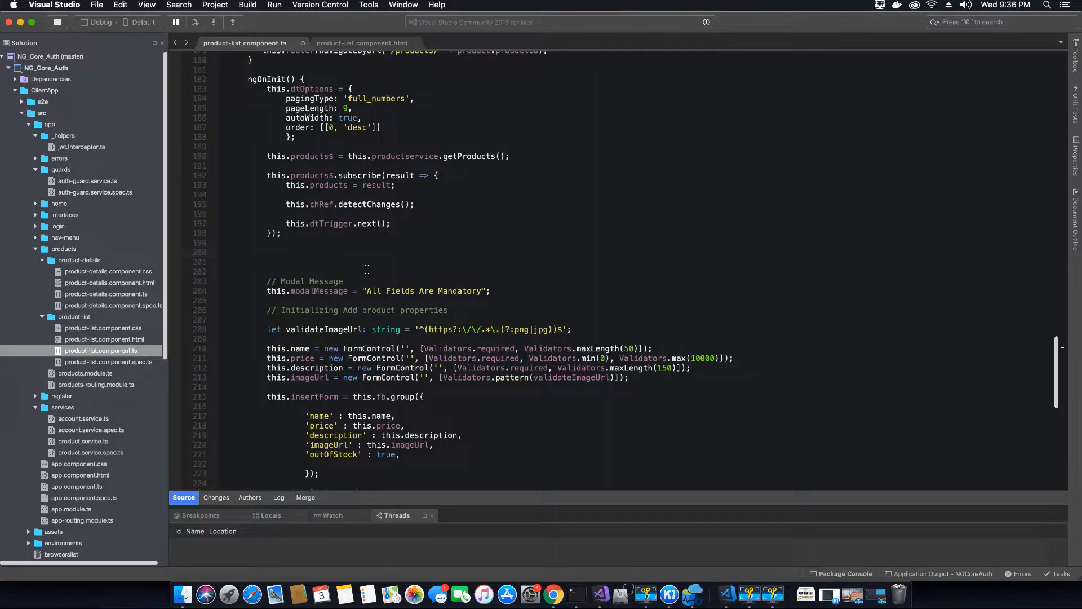
mouse_move(383, 302)
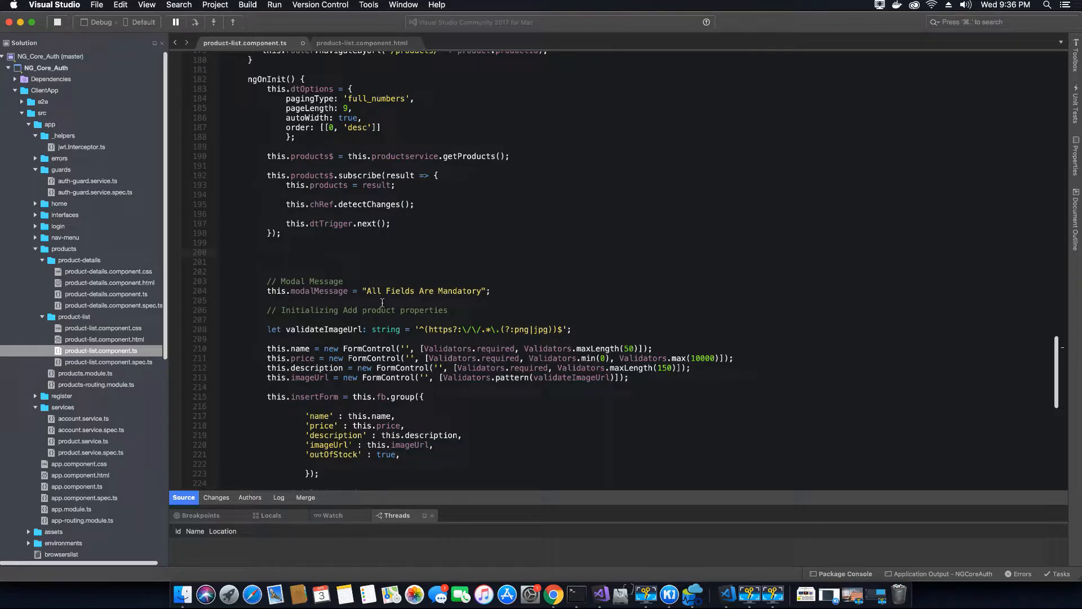
type("acct")
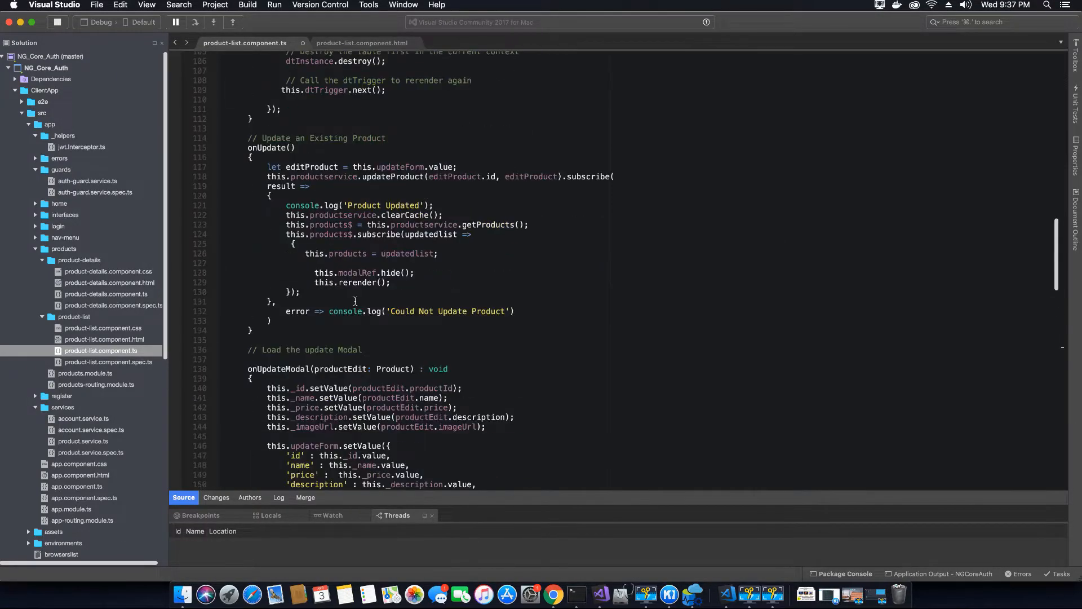
Add 'private acct: AccountService' as a constructor parameter, accepting 'private' from IntelliSense
scroll("up", 3)
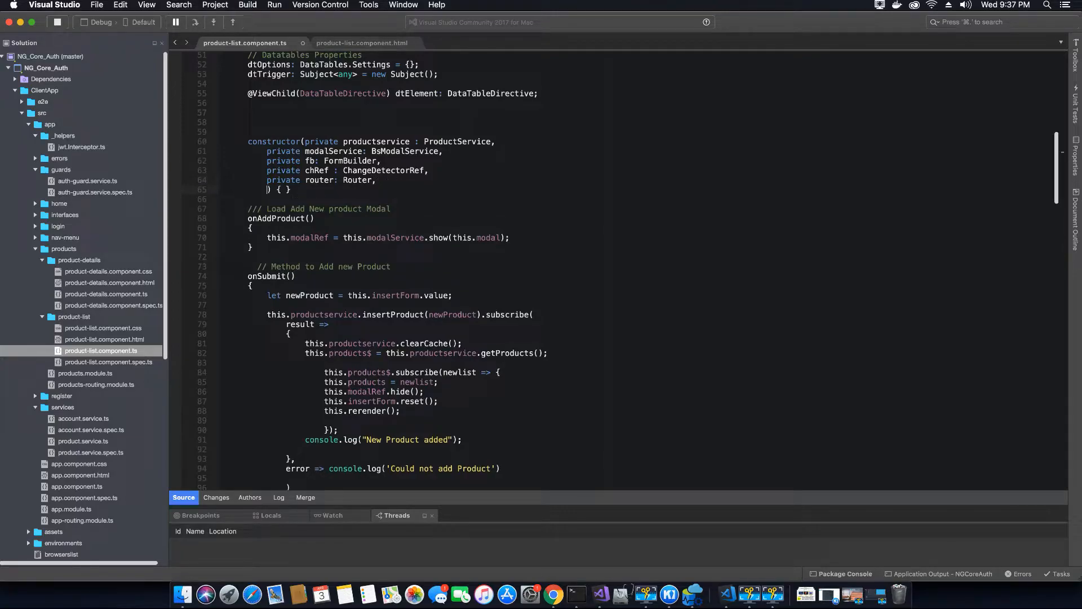
type("pr")
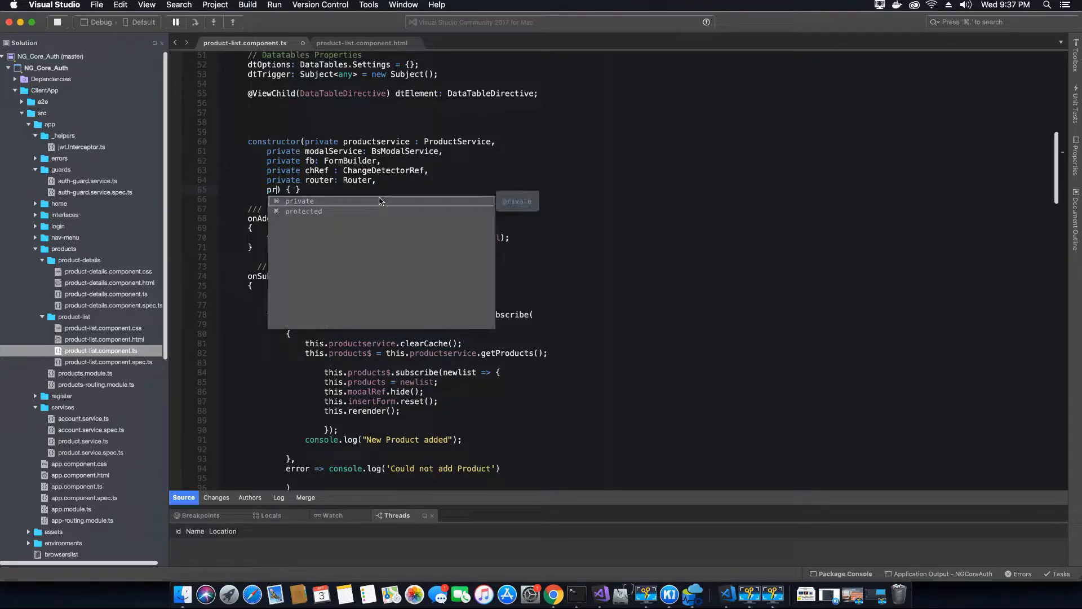
left_click(300, 200)
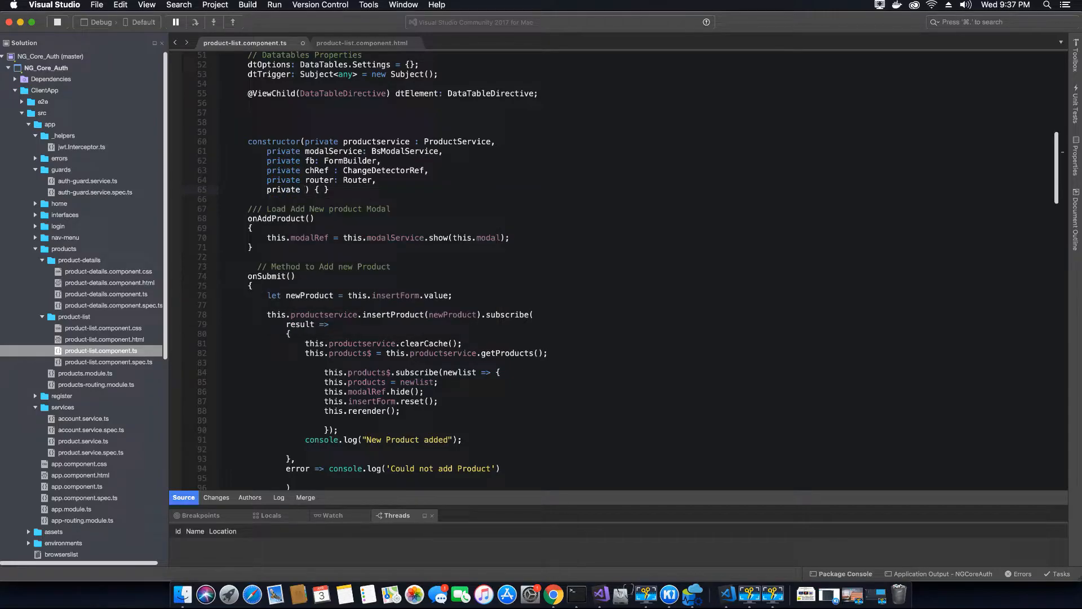
type("acct:")
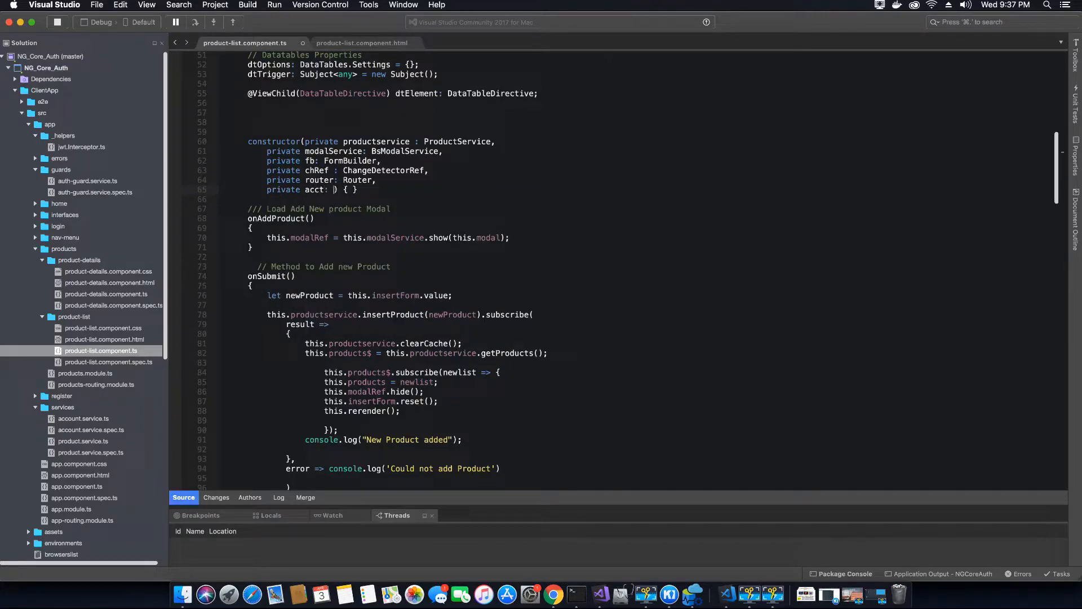
type("AccountService")
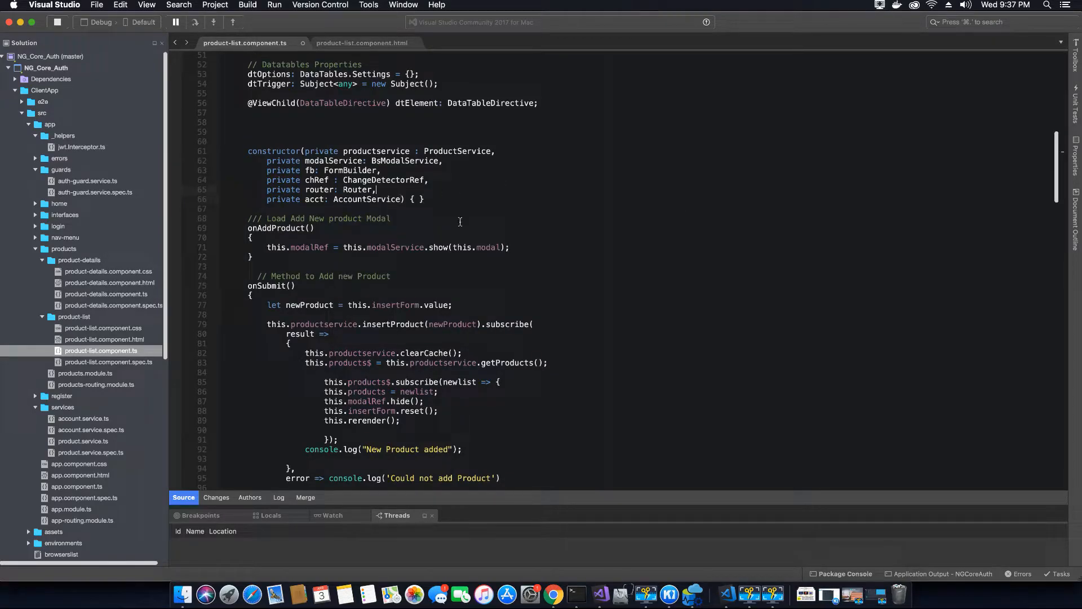
scroll("down", 3)
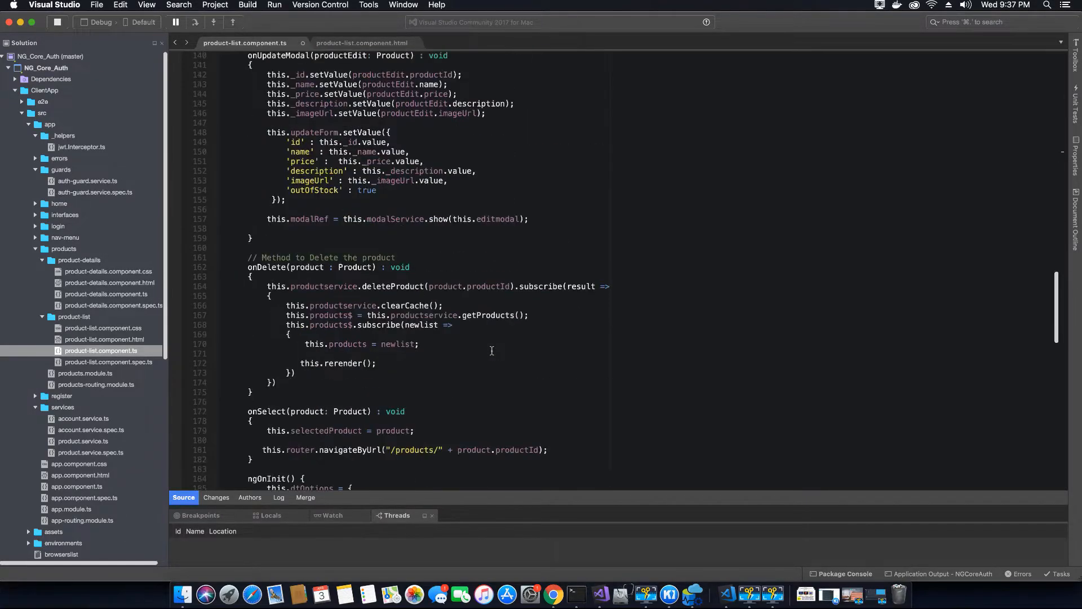
Write acct.currentUserRole.subscribe(result => {this.userRoleStatus = result}); in ngOnInit
scroll("down", 3)
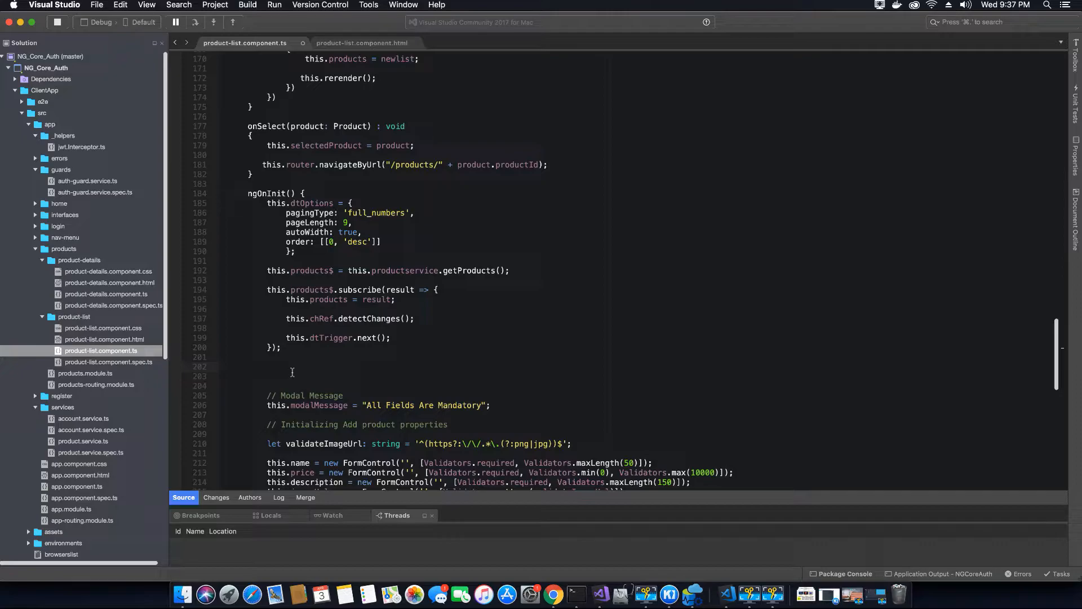
type("acct")
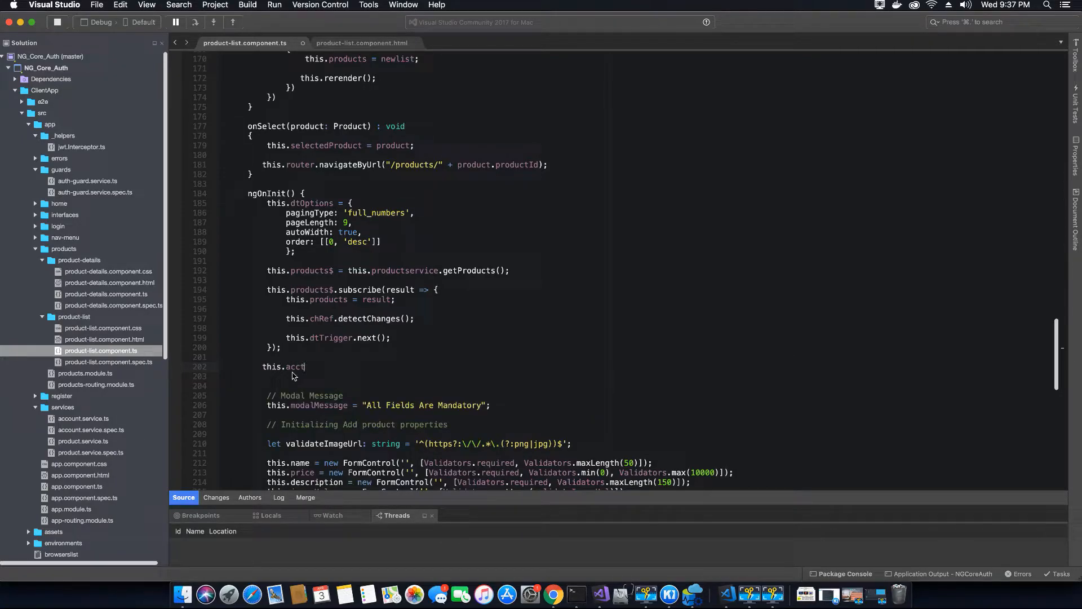
type(".")
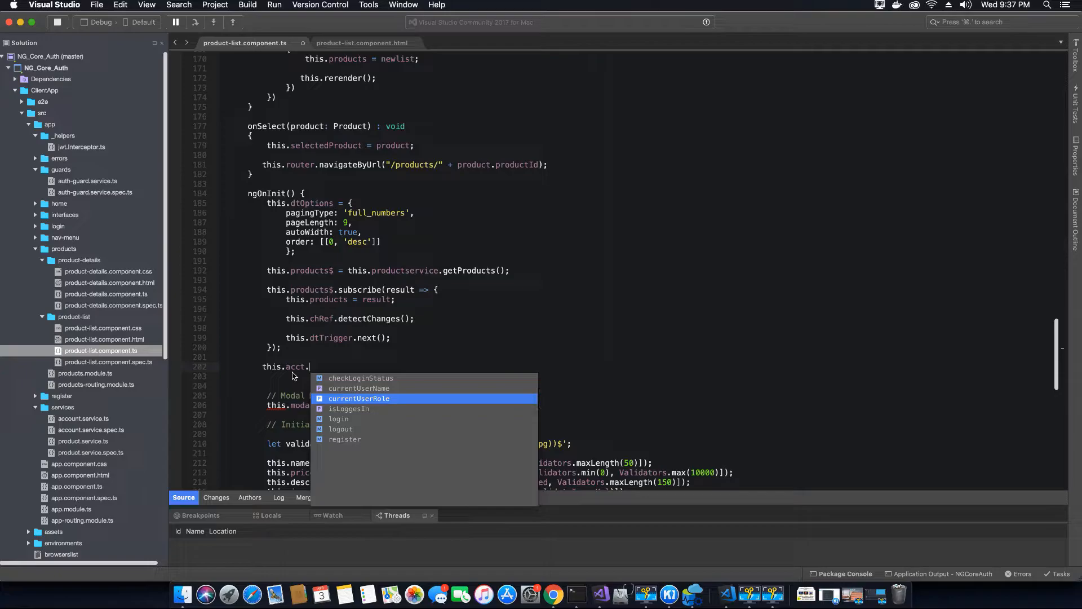
mouse_move(358, 398)
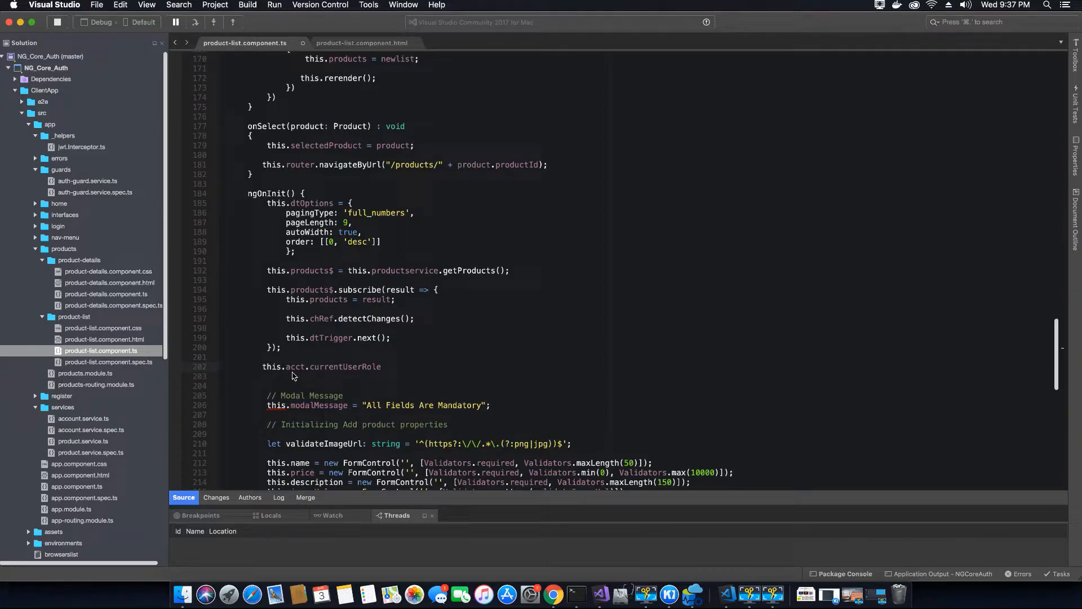
type(".subscribe(")
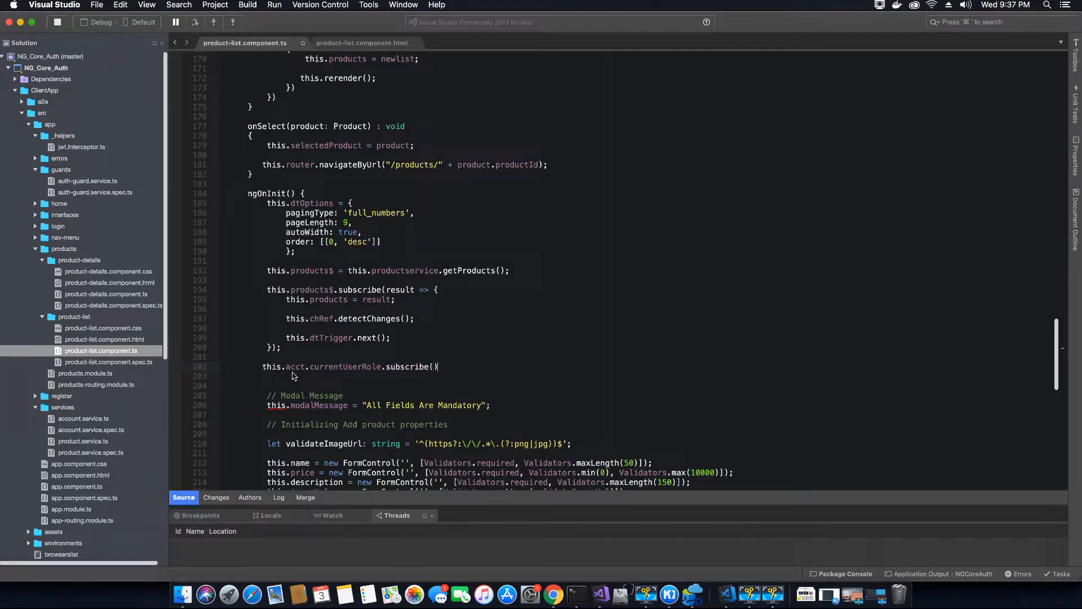
type(";")
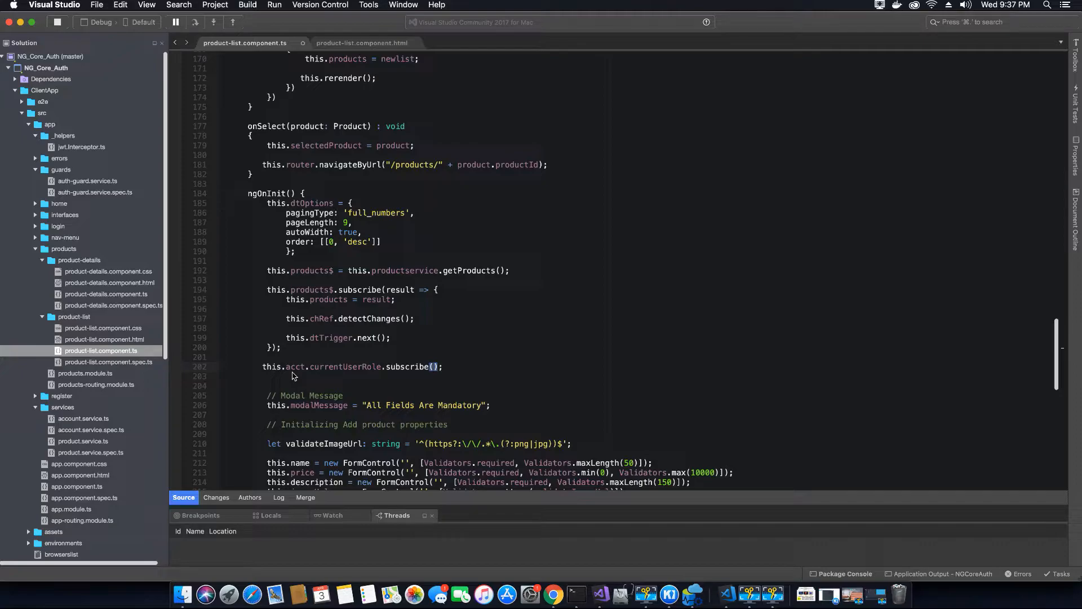
type("result =>")
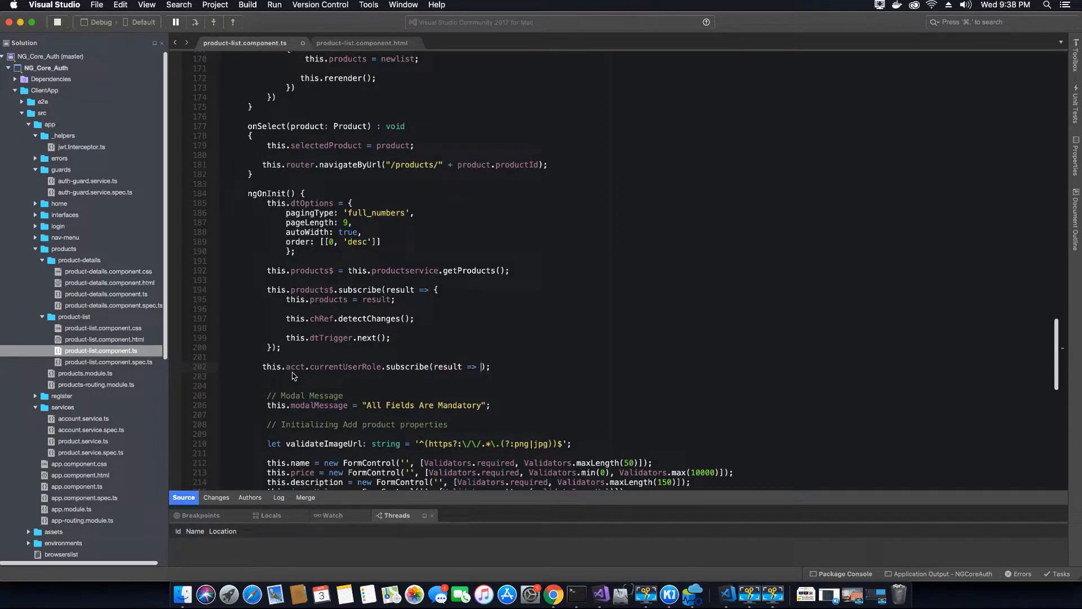
type("{}")
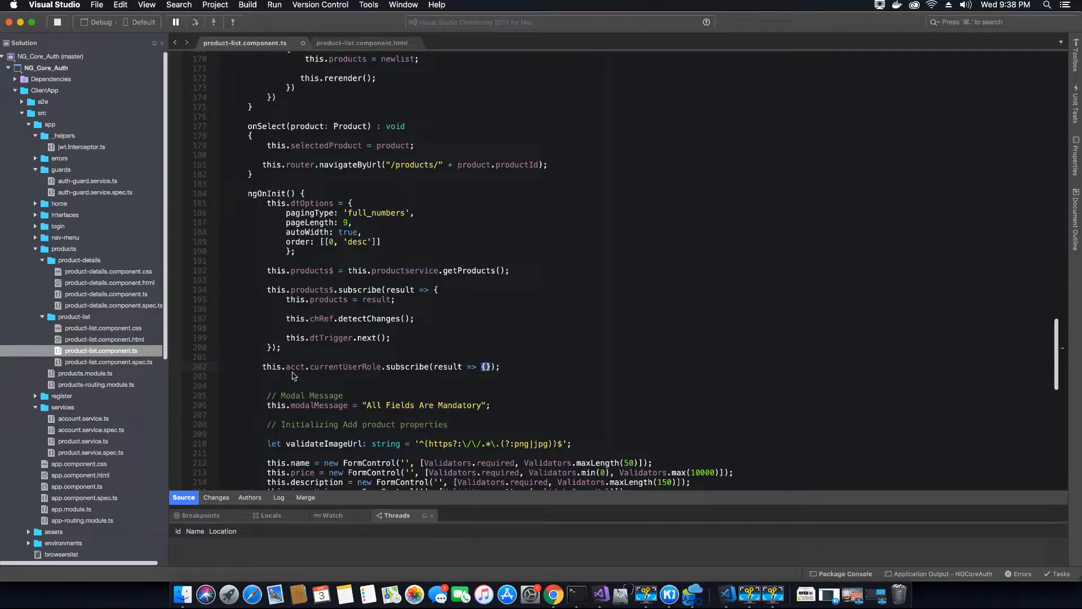
type("us")
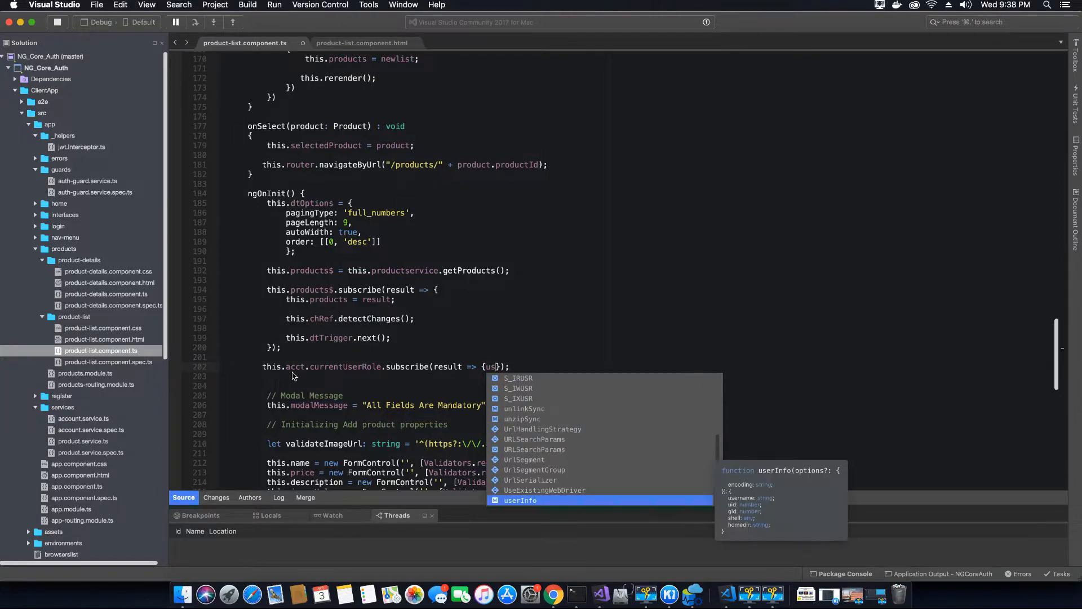
type("erRoleStatus = result")
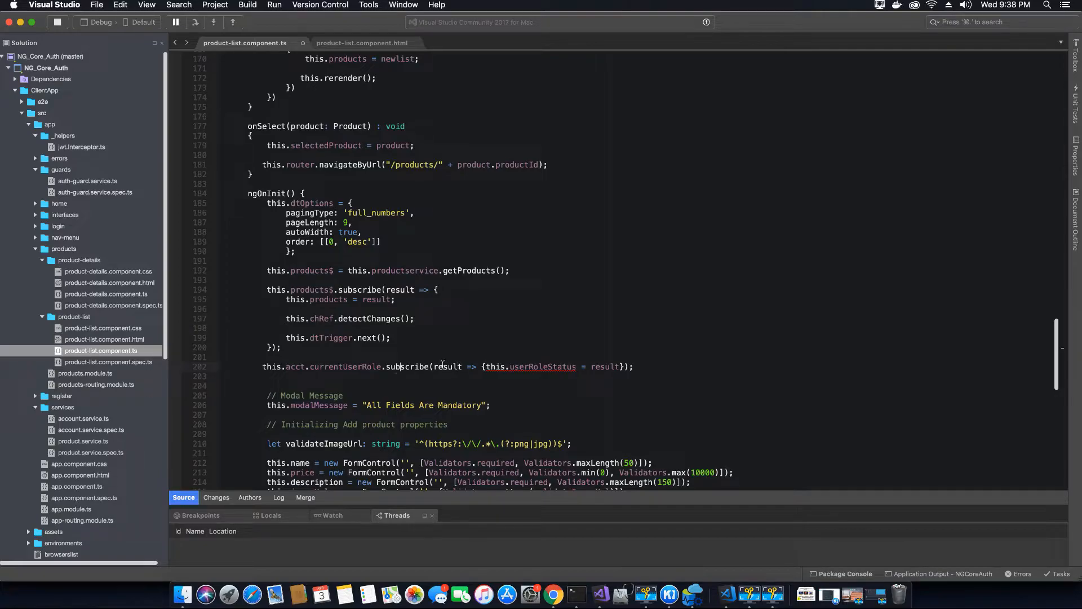
mouse_move(358, 366)
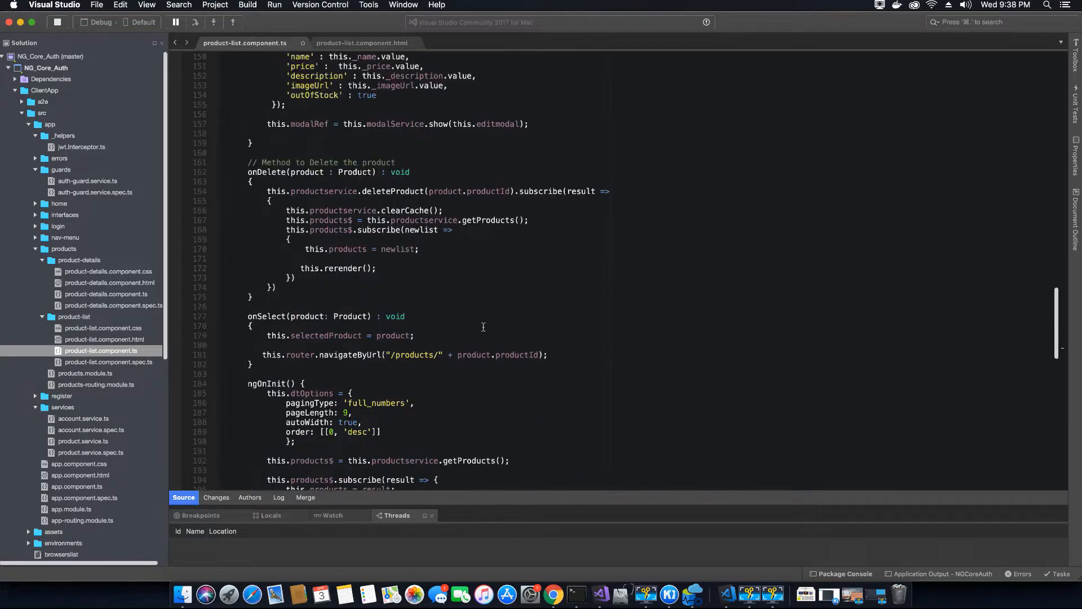
scroll("down", 3)
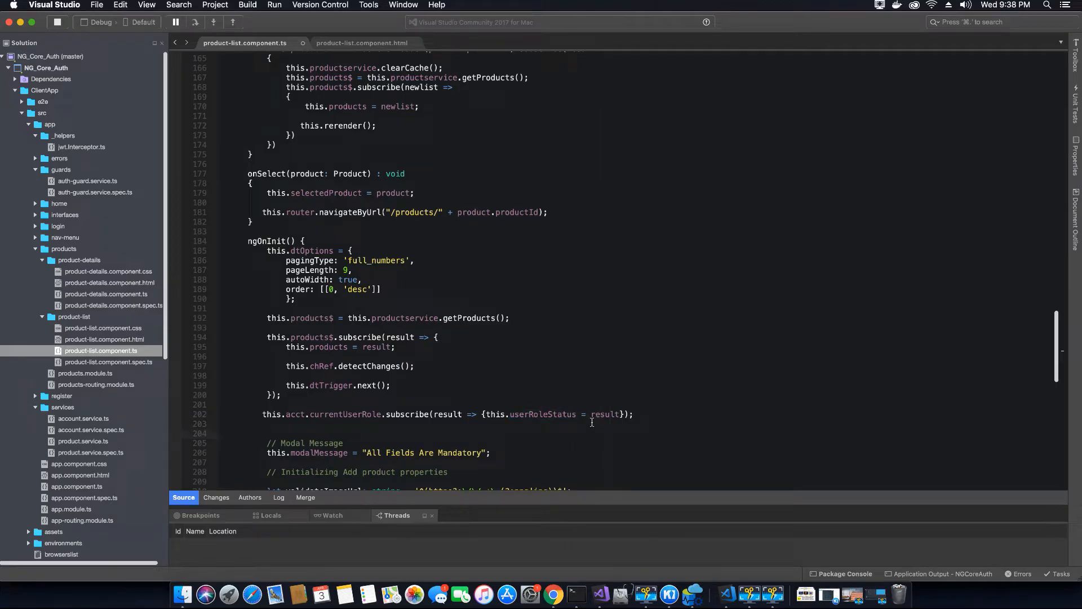
mouse_move(528, 432)
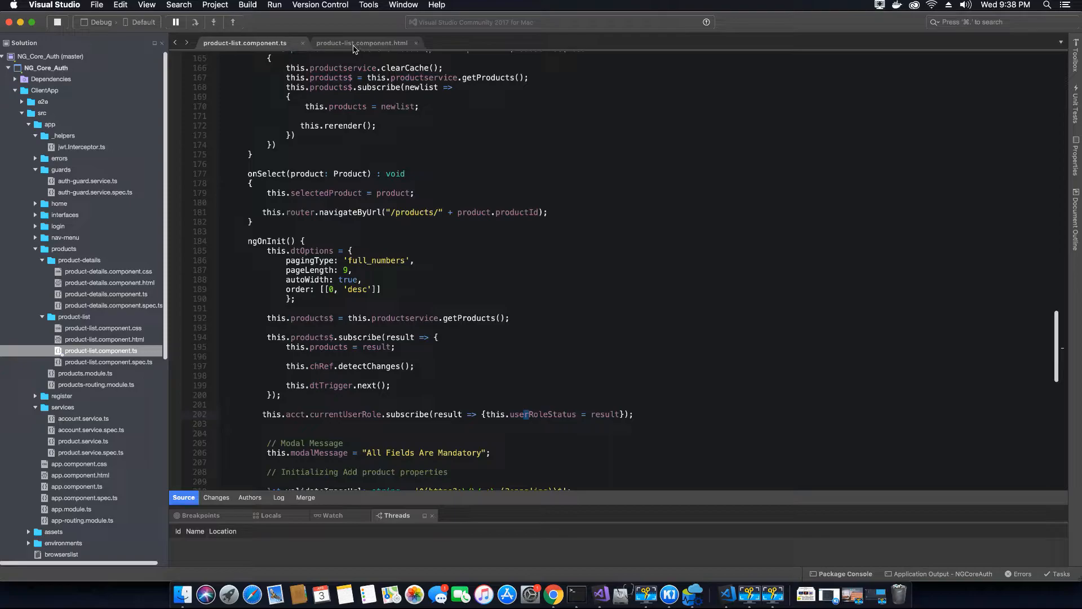
Begin an *ngIf on the Add Product button checking userRoleStatus in the HTML template
left_click(361, 43)
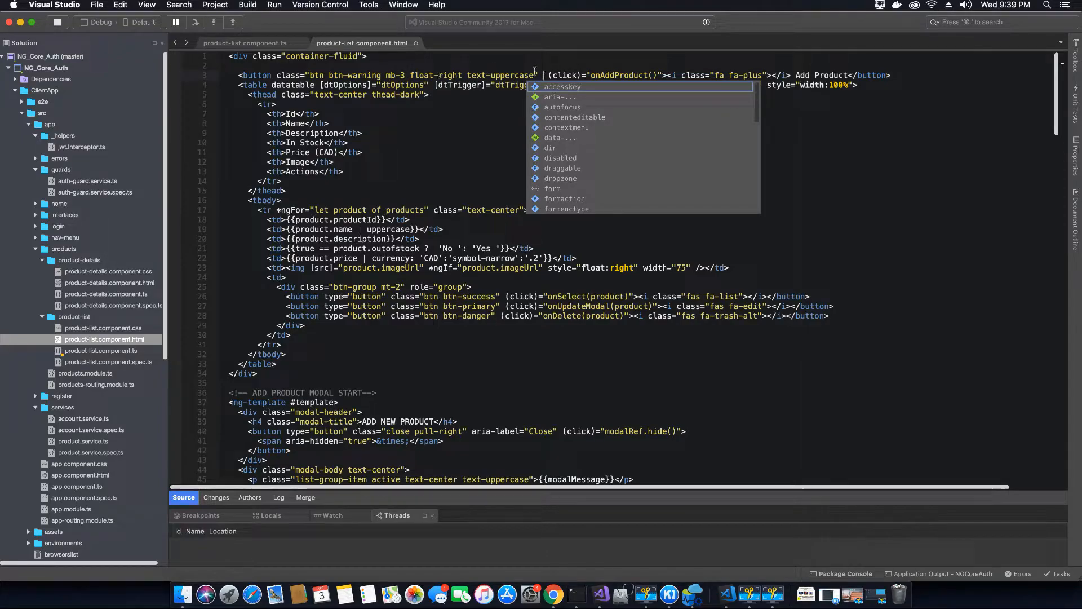
type("*")
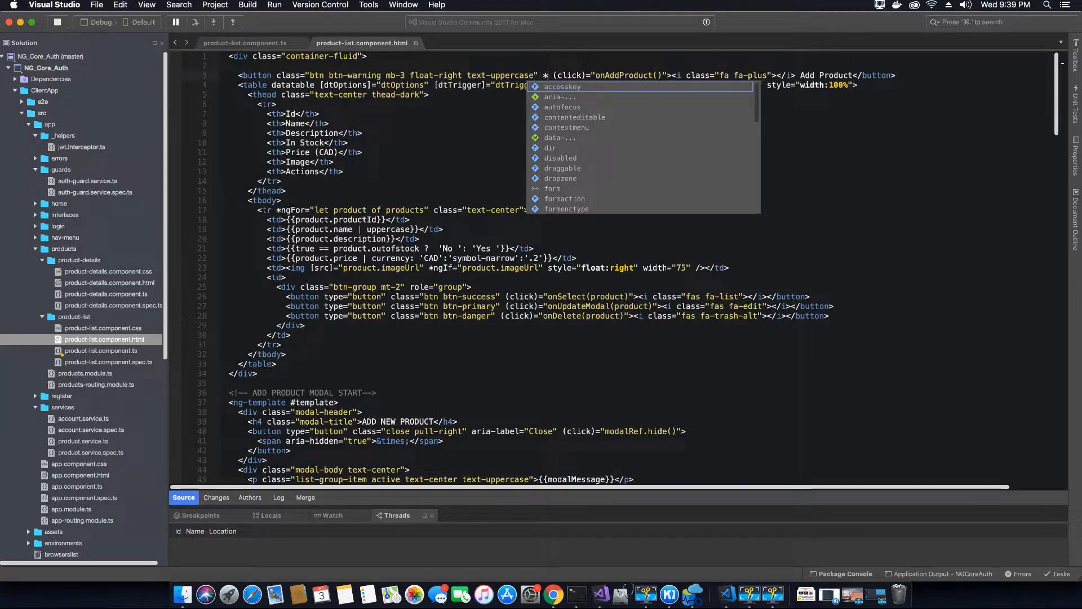
type("ngIf=\"")
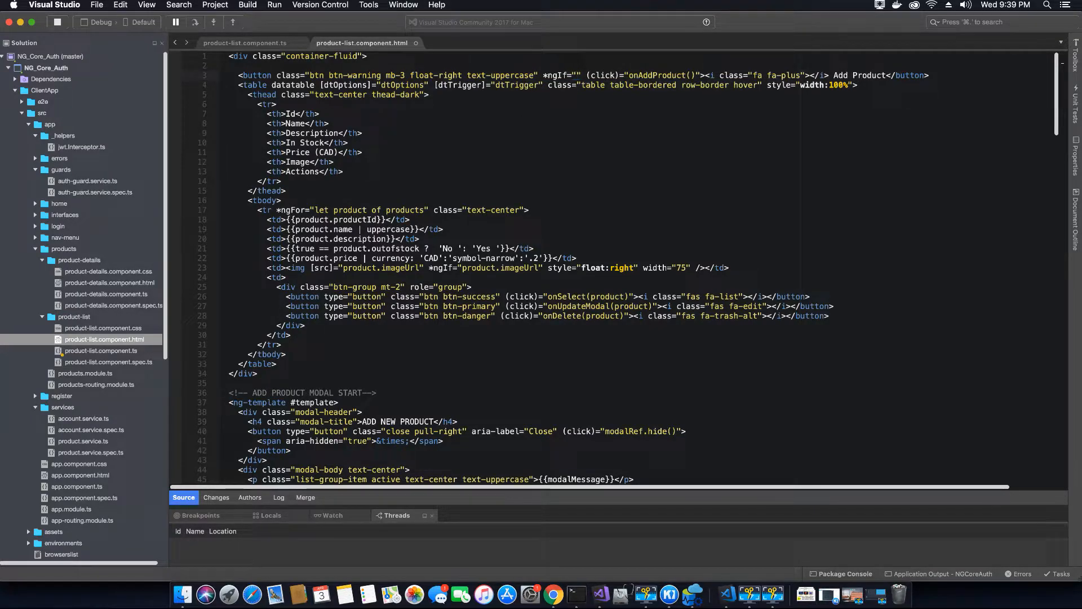
type("u")
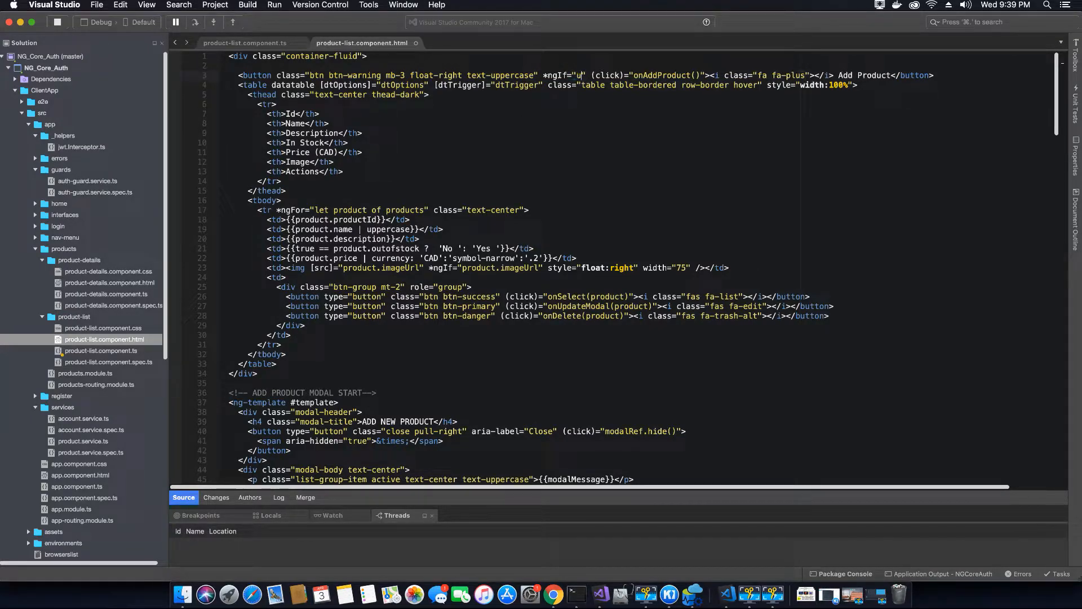
type("serRole")
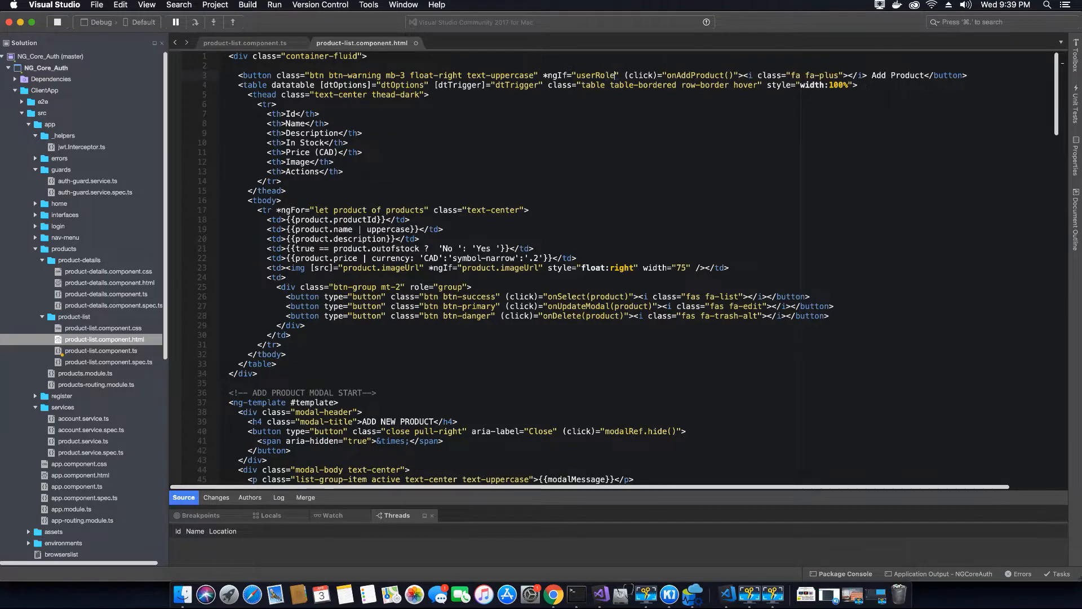
type("status")
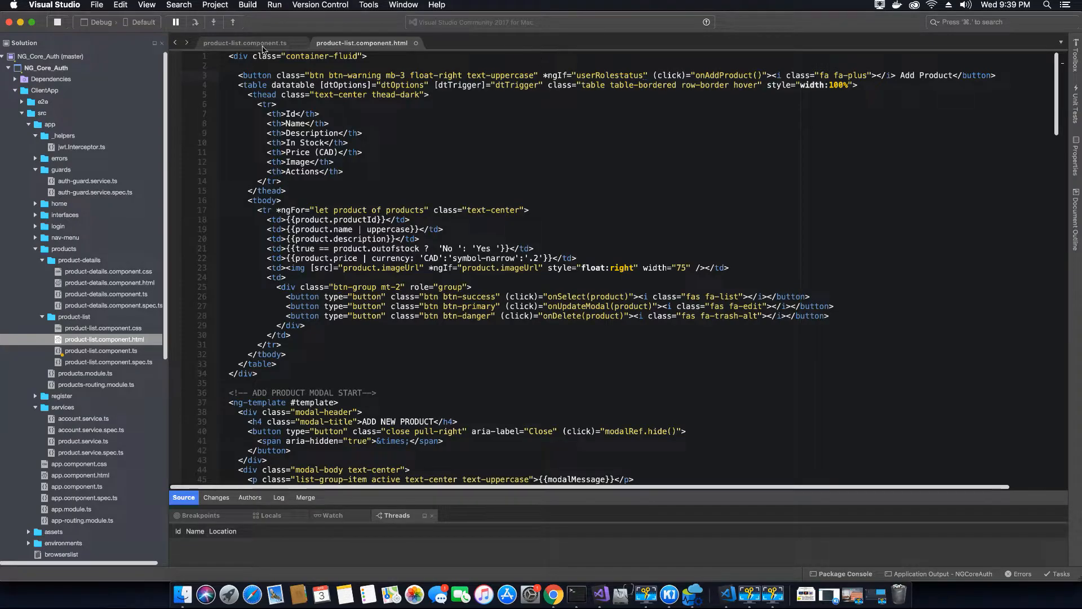
Copy the userRoleStatus name from the code and complete the condition as == 'Admin'
left_click(243, 43)
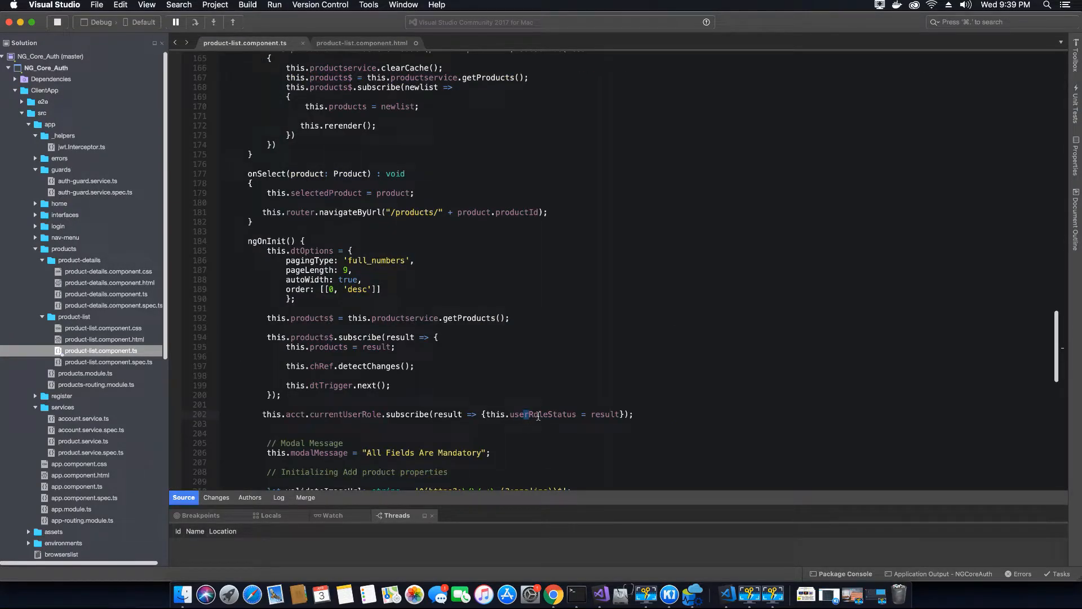
double_click(542, 414)
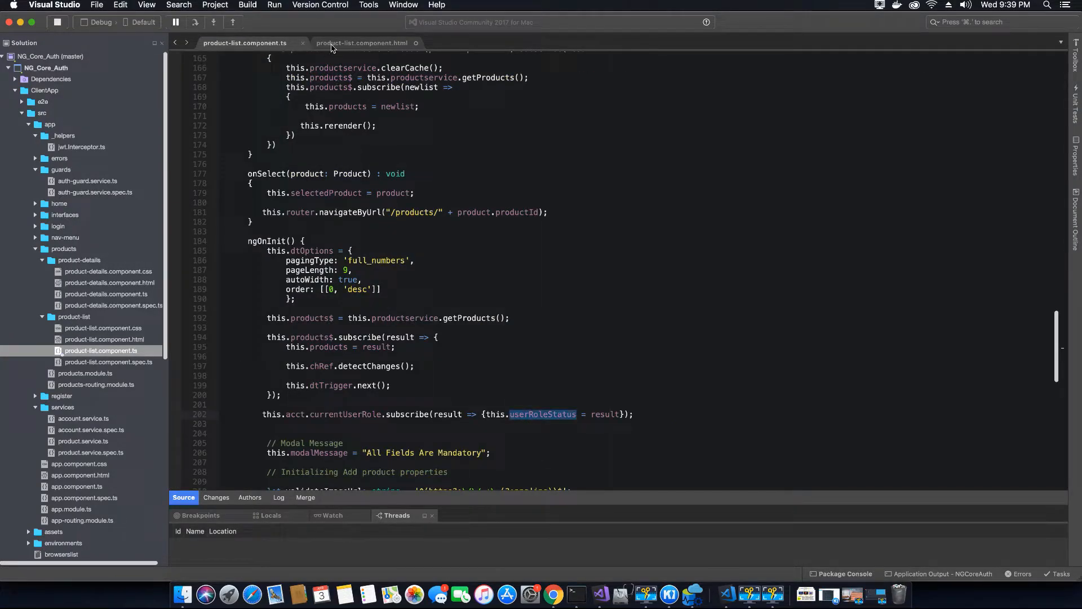
left_click(365, 43)
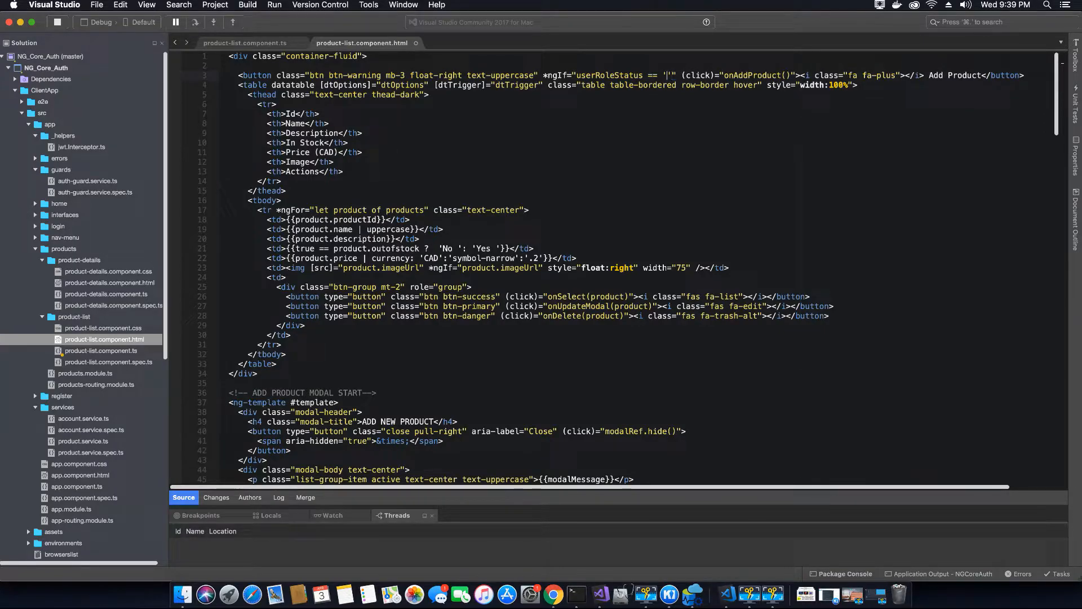
type("Admin")
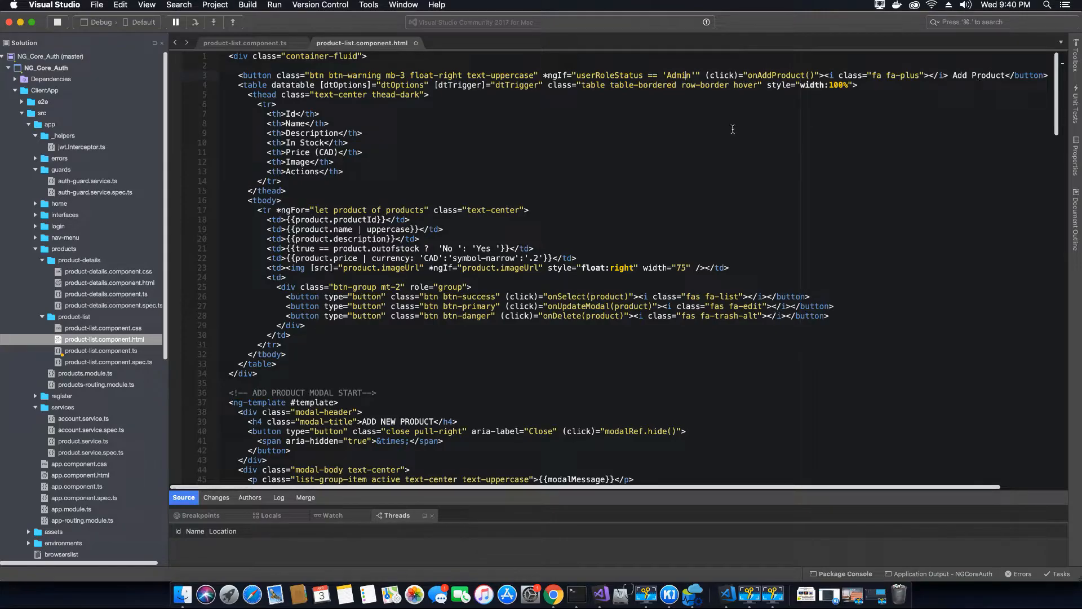
mouse_move(717, 203)
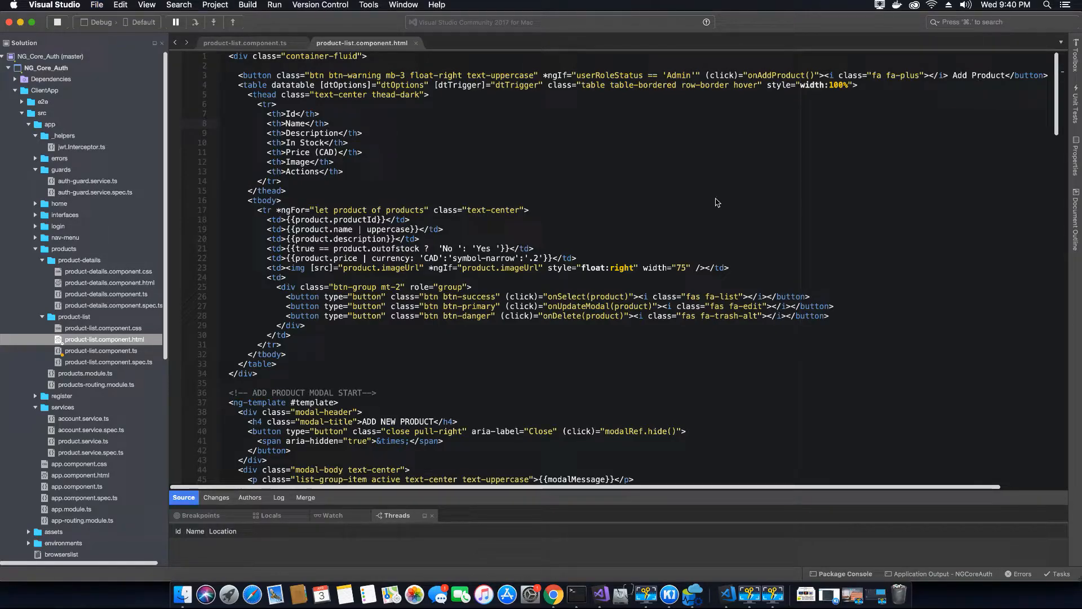
left_click(552, 593)
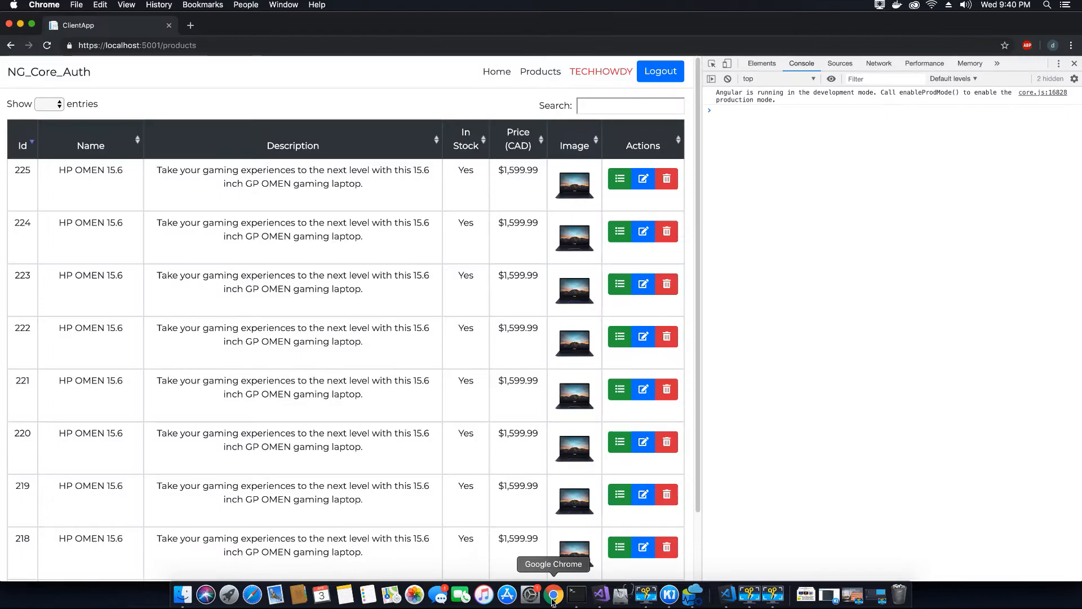
left_click(630, 106)
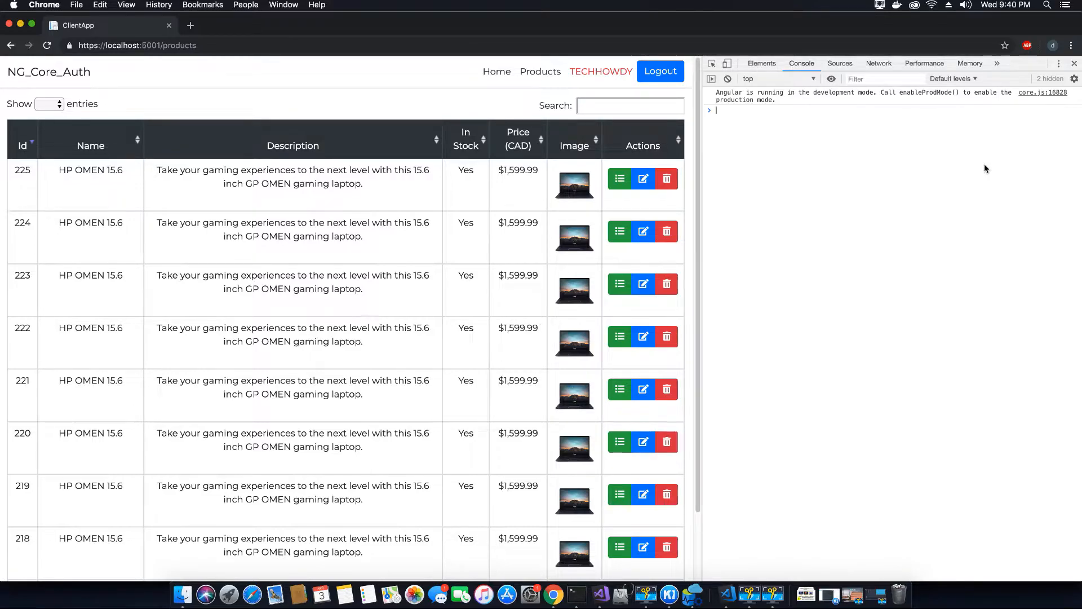
type("localStorage.getItem(")
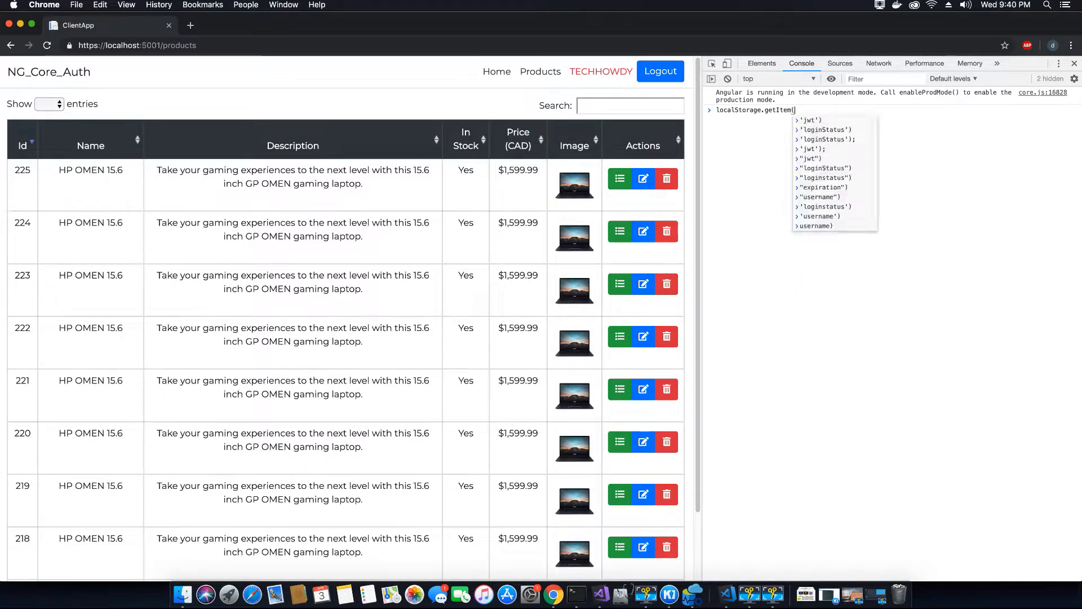
type("'')")
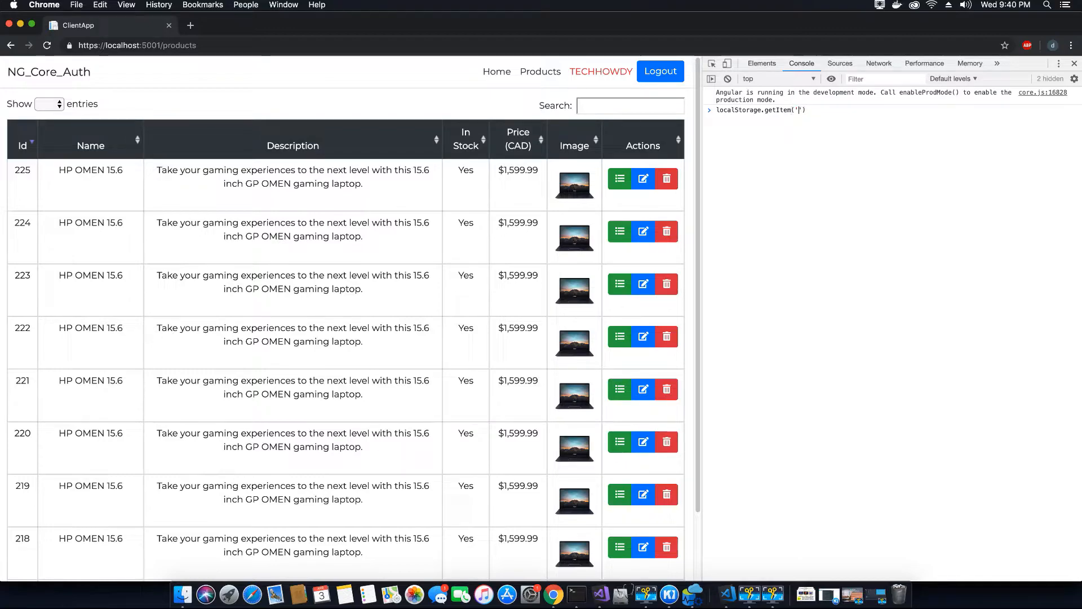
left_click(600, 594)
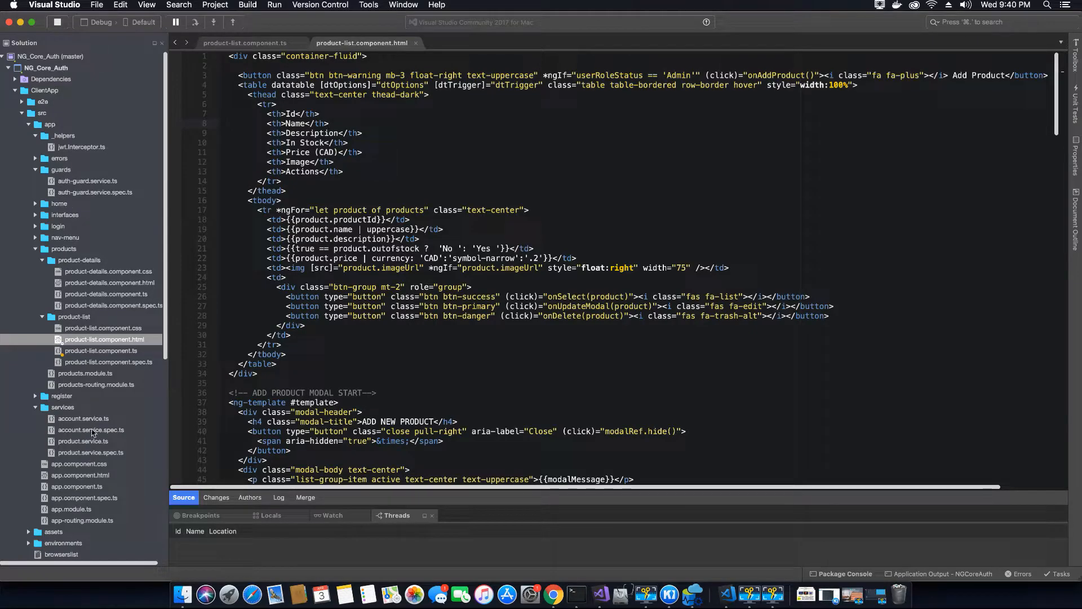
Review logout() in account.service.ts clearing userRole, then return to the app in Chrome
left_click(83, 418)
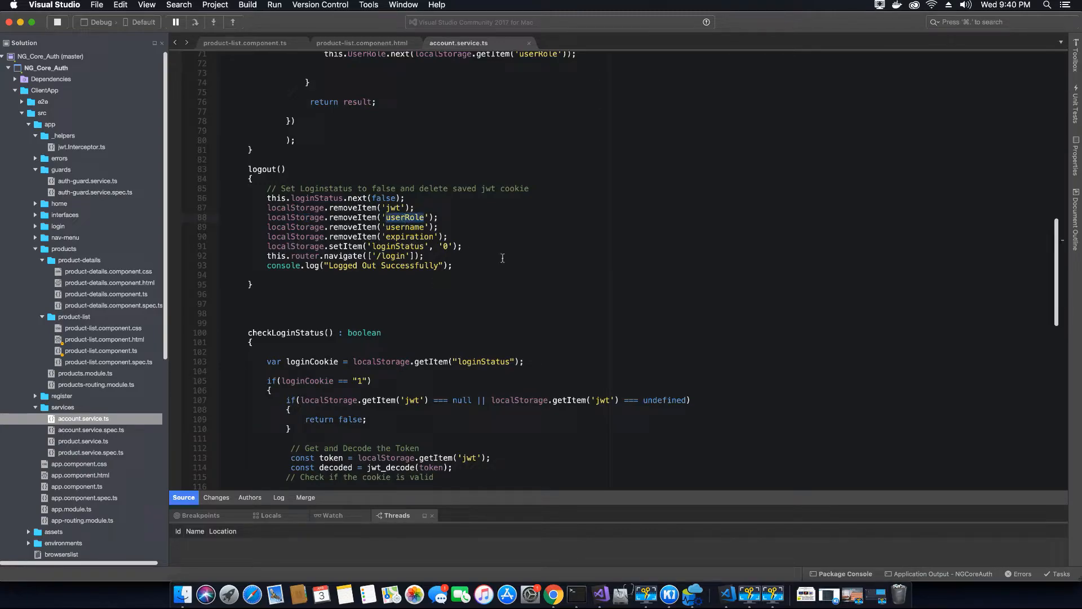
mouse_move(552, 593)
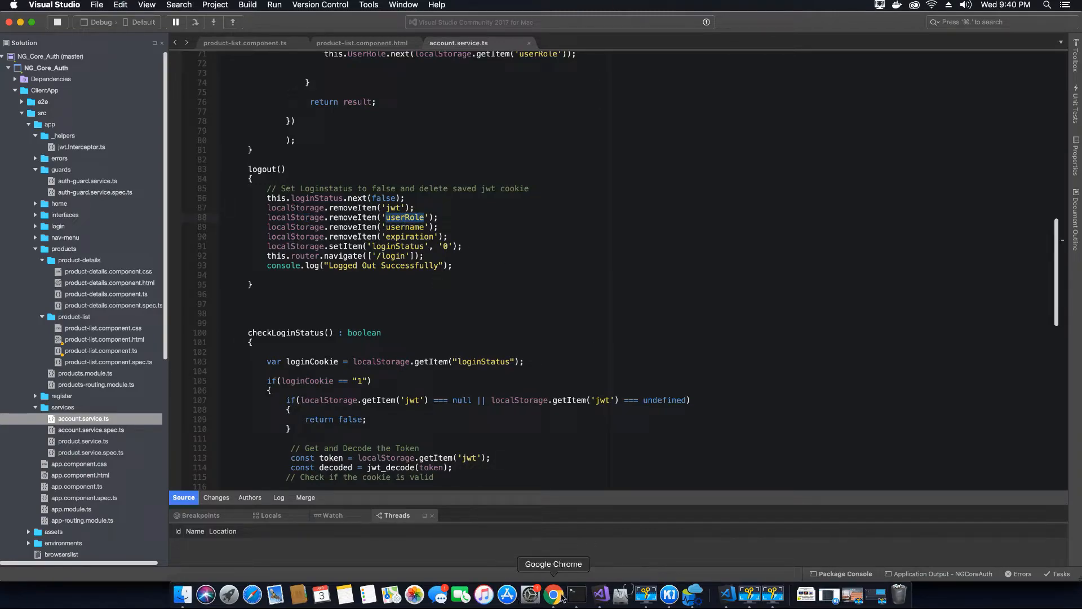
left_click(552, 593)
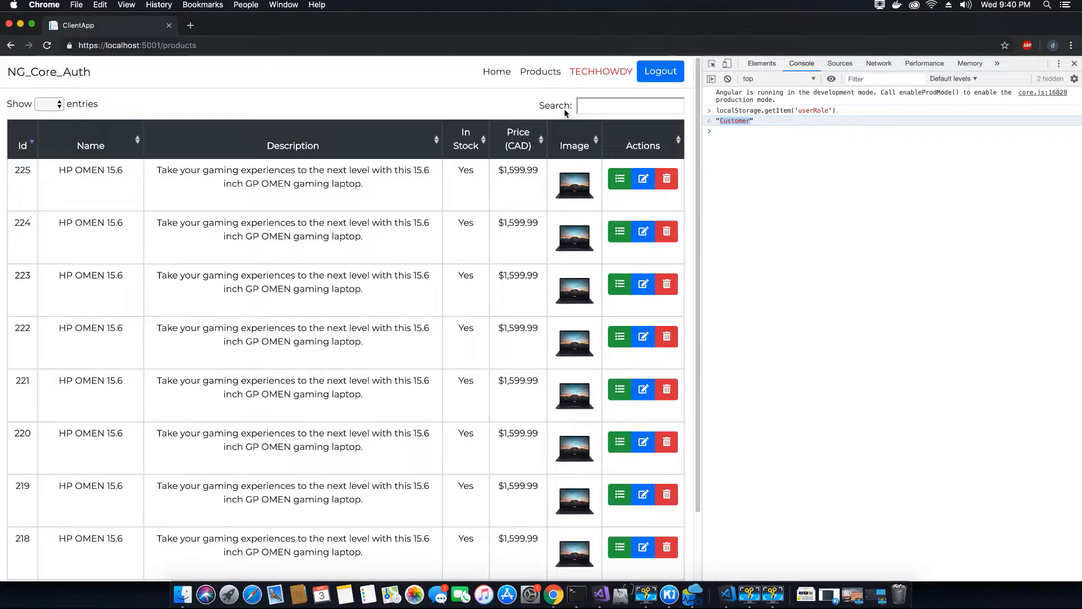
mouse_move(523, 78)
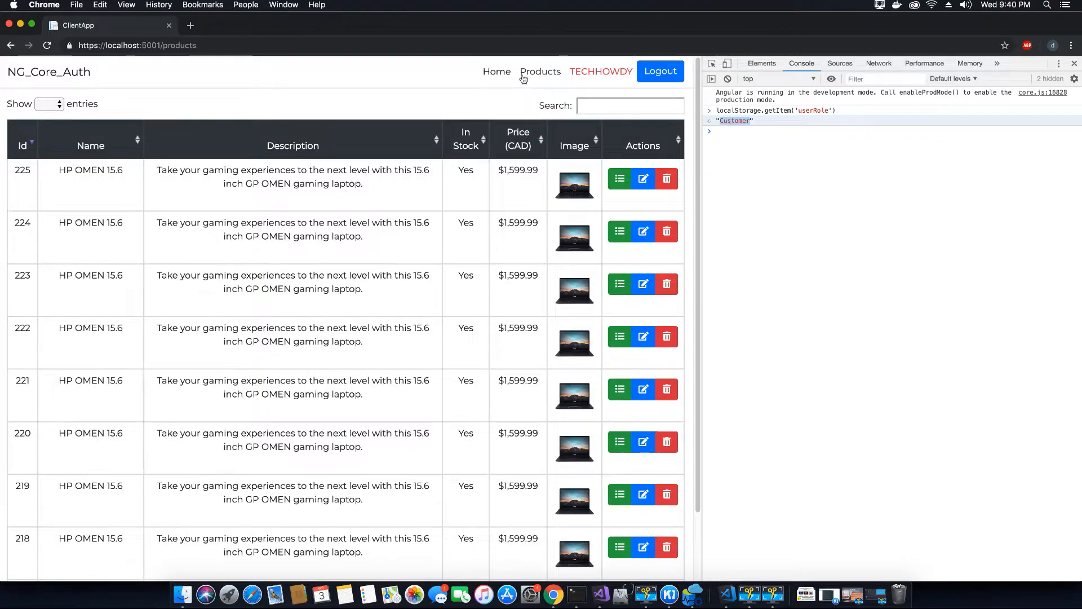
mouse_move(636, 176)
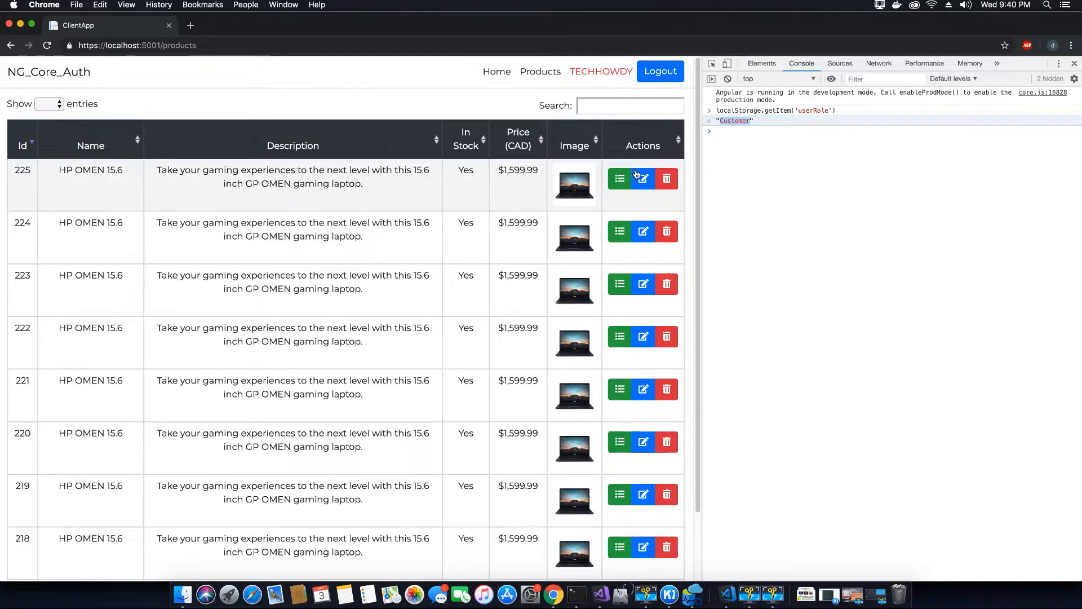
mouse_move(667, 189)
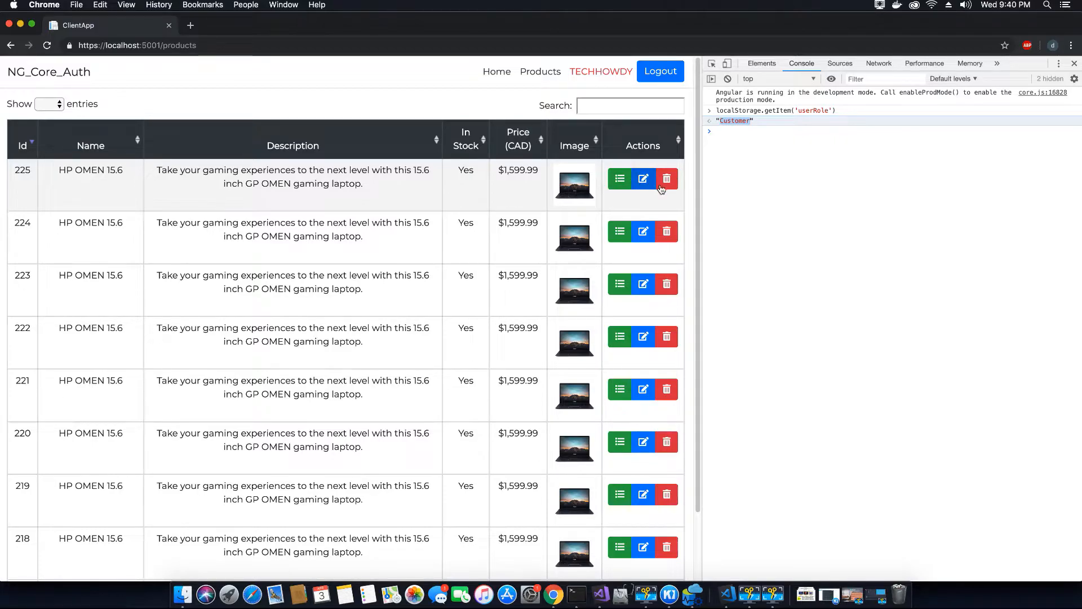
mouse_move(554, 608)
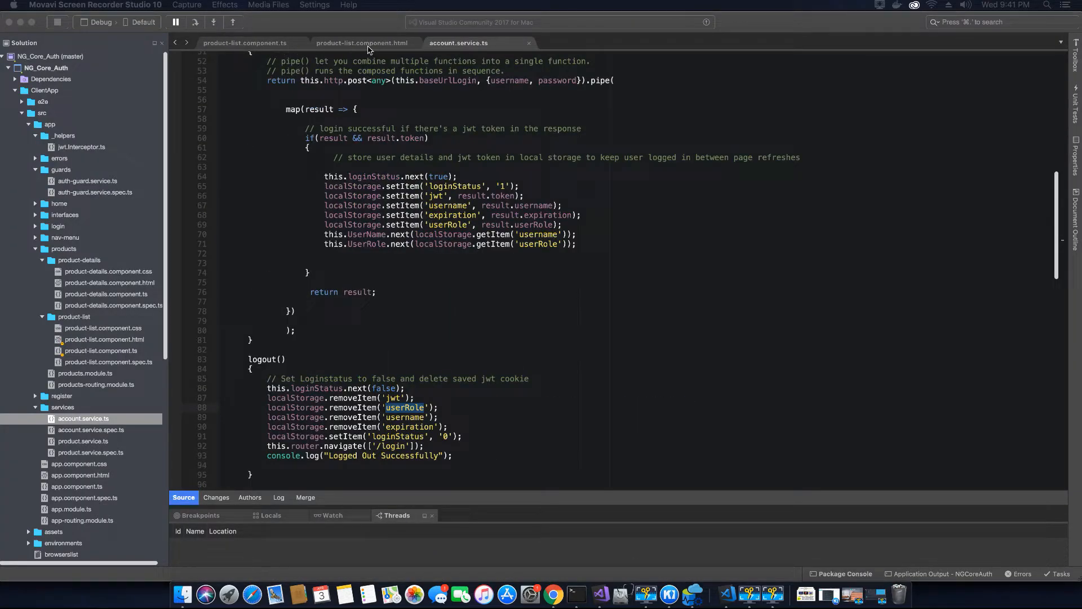
Reuse *ngIf="userRoleStatus == 'Admin'" from Add Product on the edit and delete buttons
left_click(366, 43)
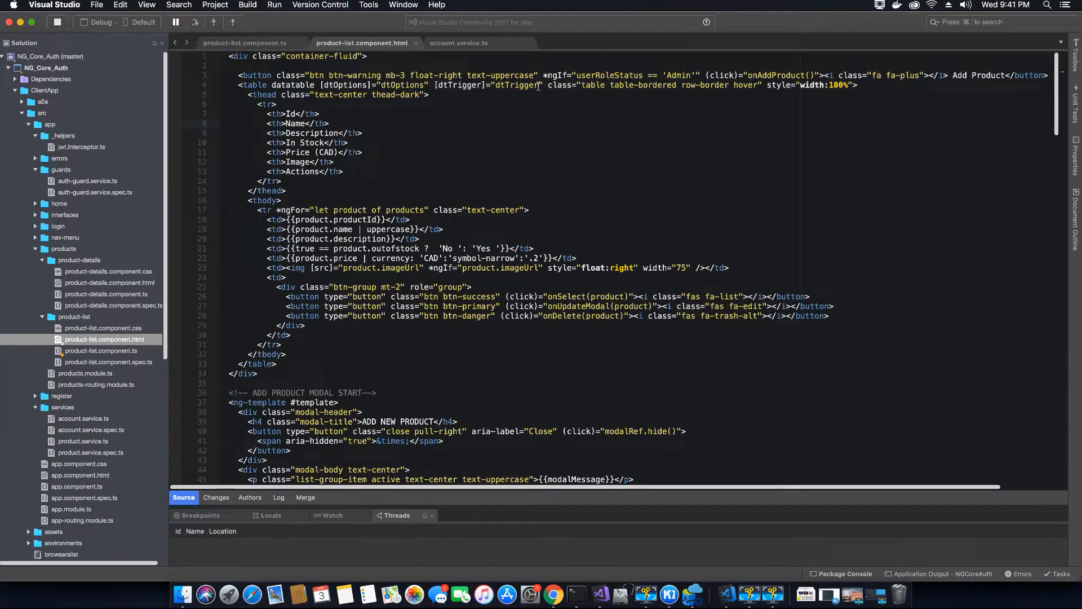
left_click_drag(544, 74, 704, 75)
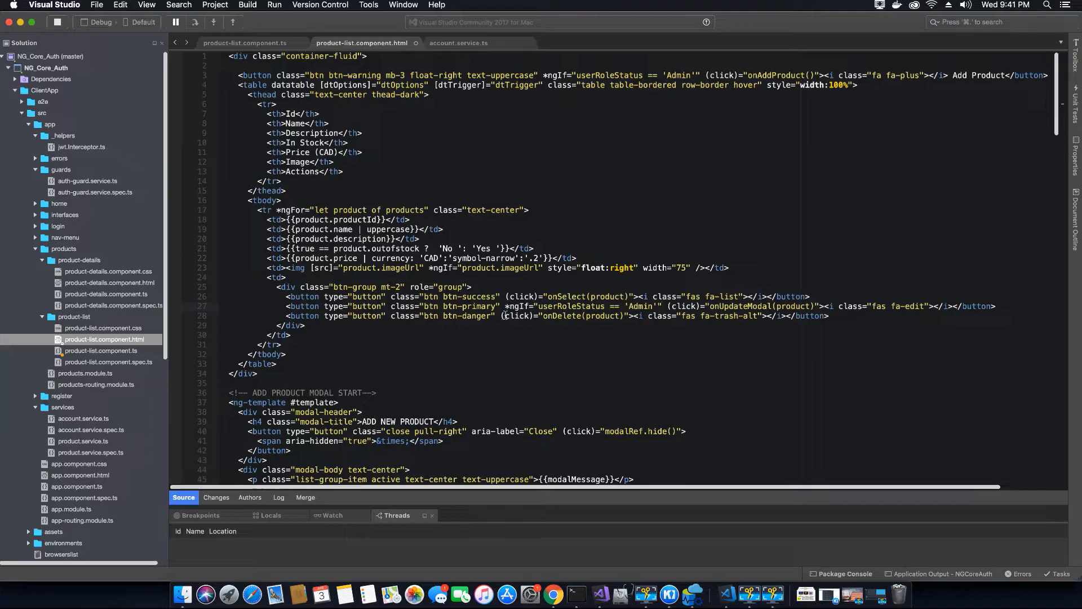
type("*ngIf=\"userRoleStatus == 'Admin'\"")
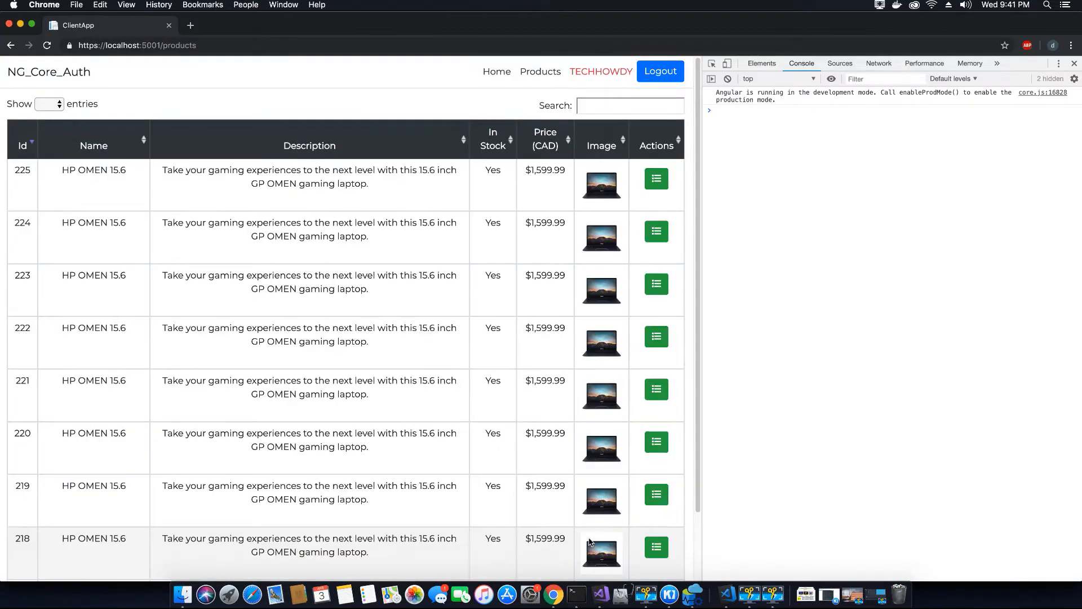
mouse_move(704, 342)
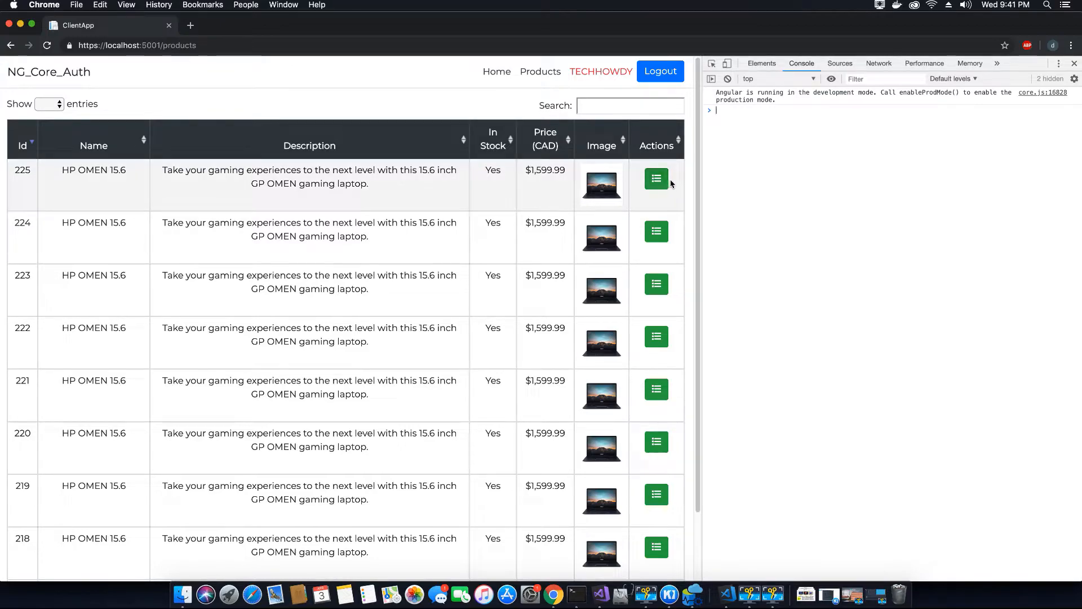
mouse_move(719, 214)
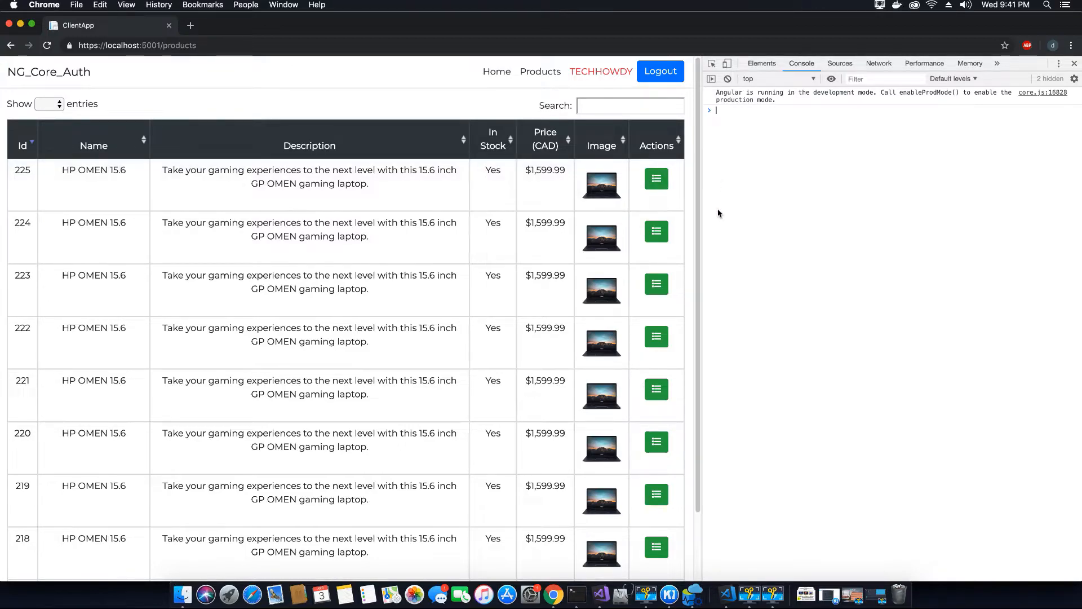
Reload the products page and confirm the Customer sees only the details action per product
left_click(655, 178)
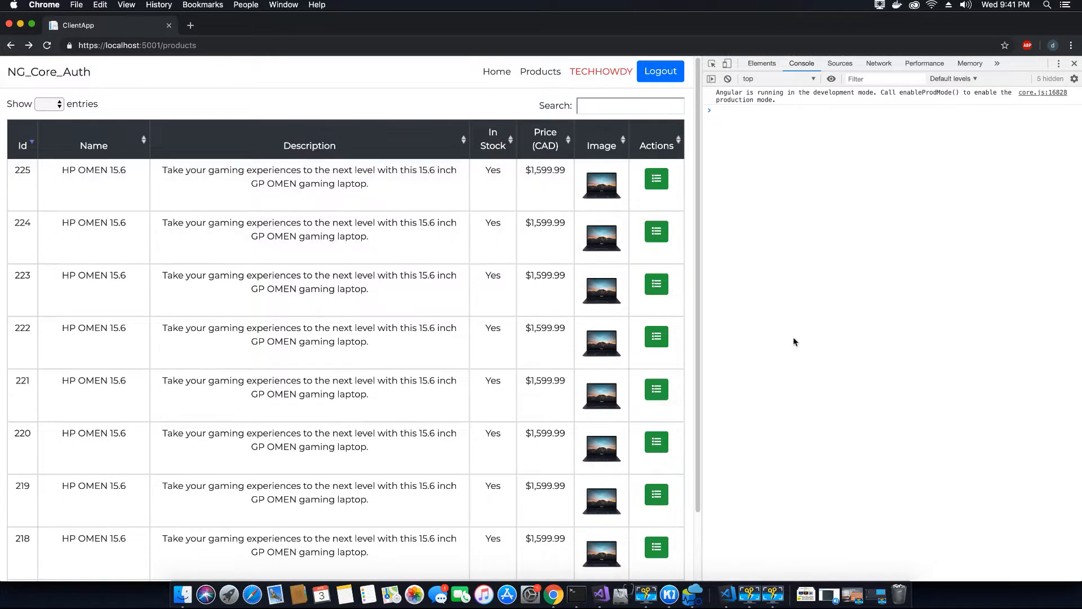
mouse_move(767, 386)
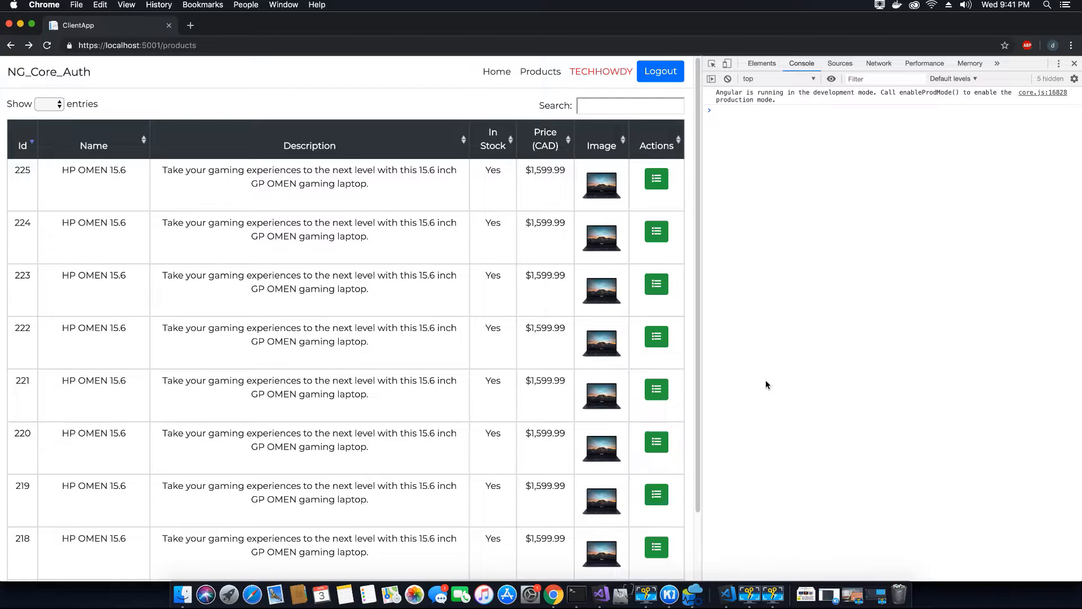
scroll("down", 3)
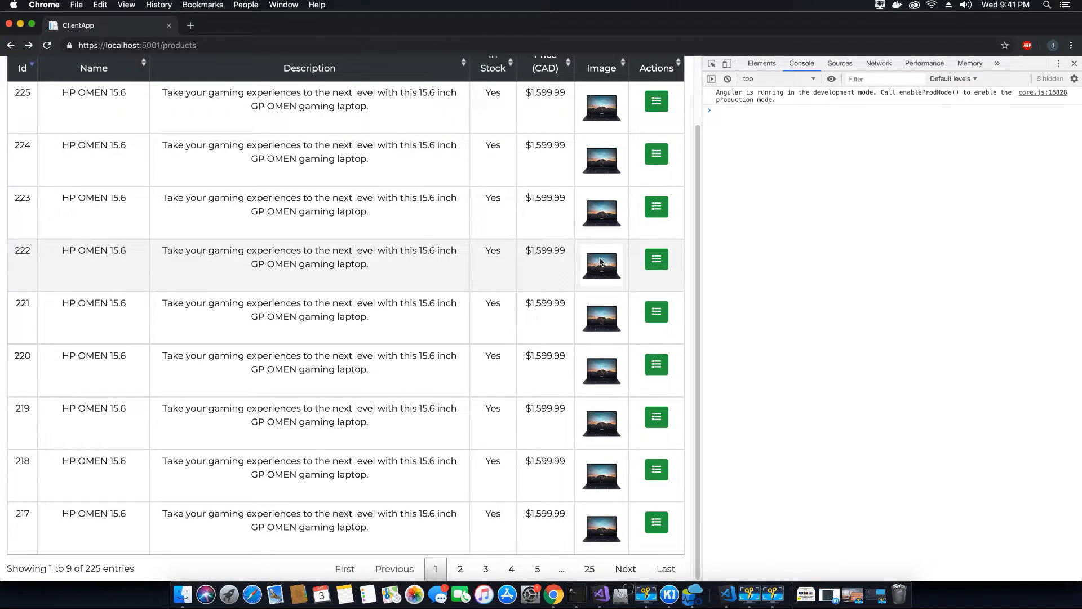
mouse_move(618, 248)
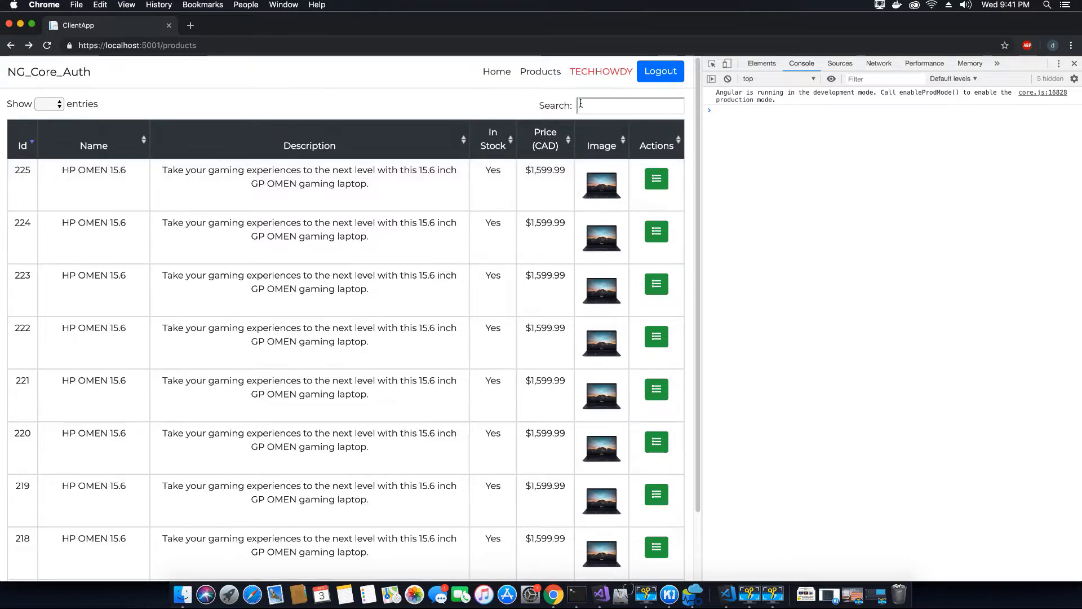
right_click(581, 105)
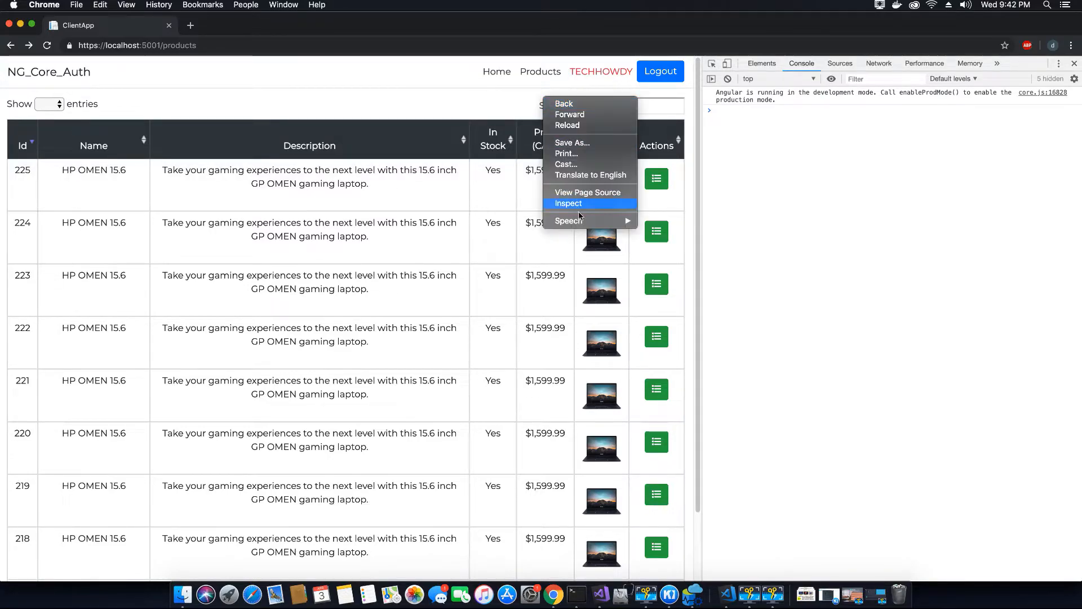
Inspect the DataTables search filter markup in the Elements panel
left_click(568, 203)
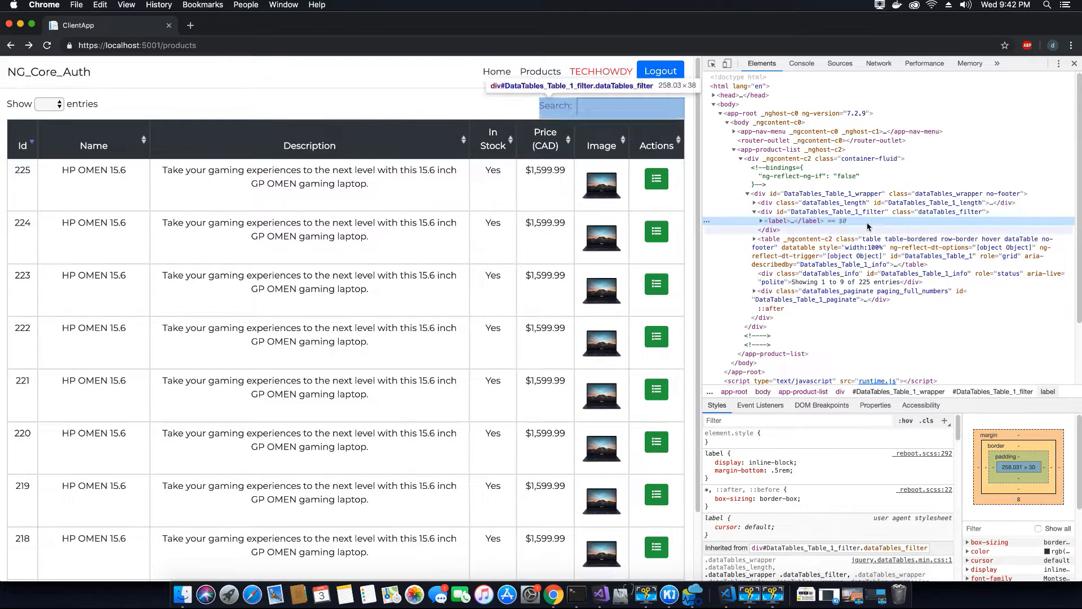
mouse_move(1011, 212)
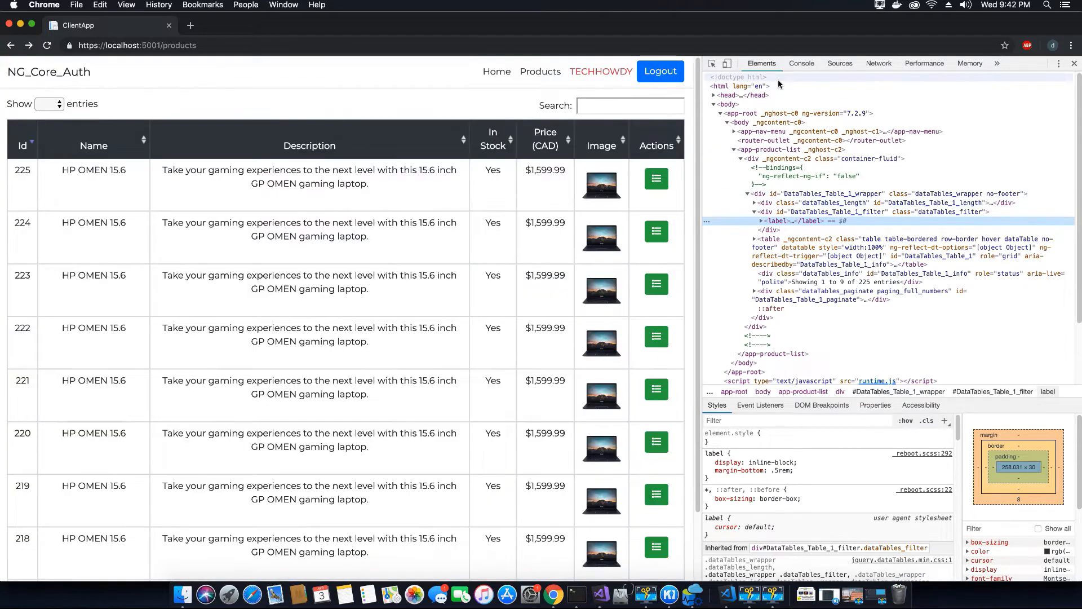
mouse_move(756, 86)
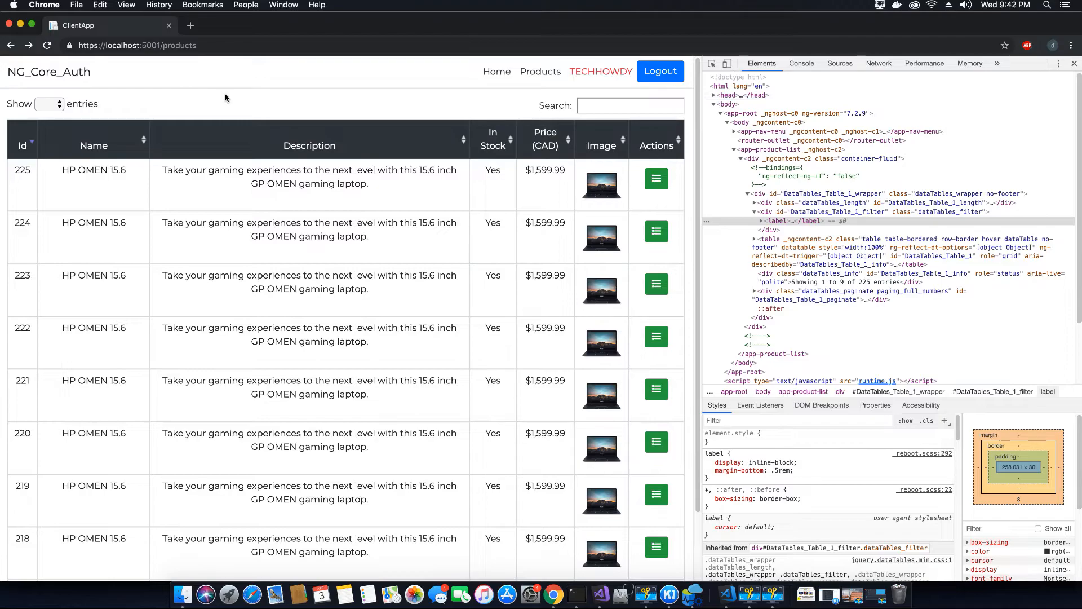
mouse_move(264, 101)
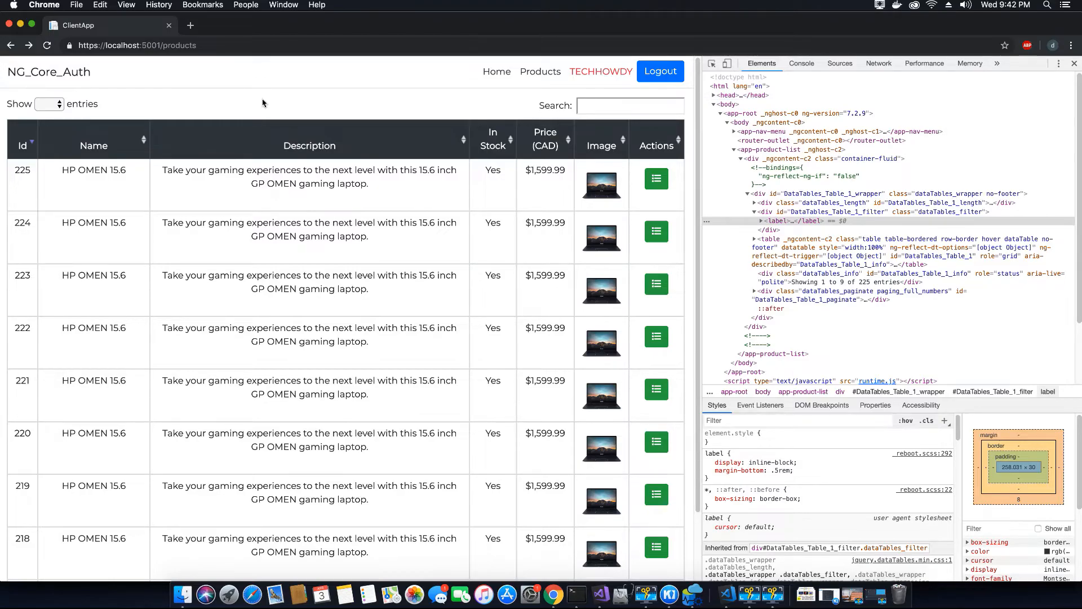
mouse_move(270, 113)
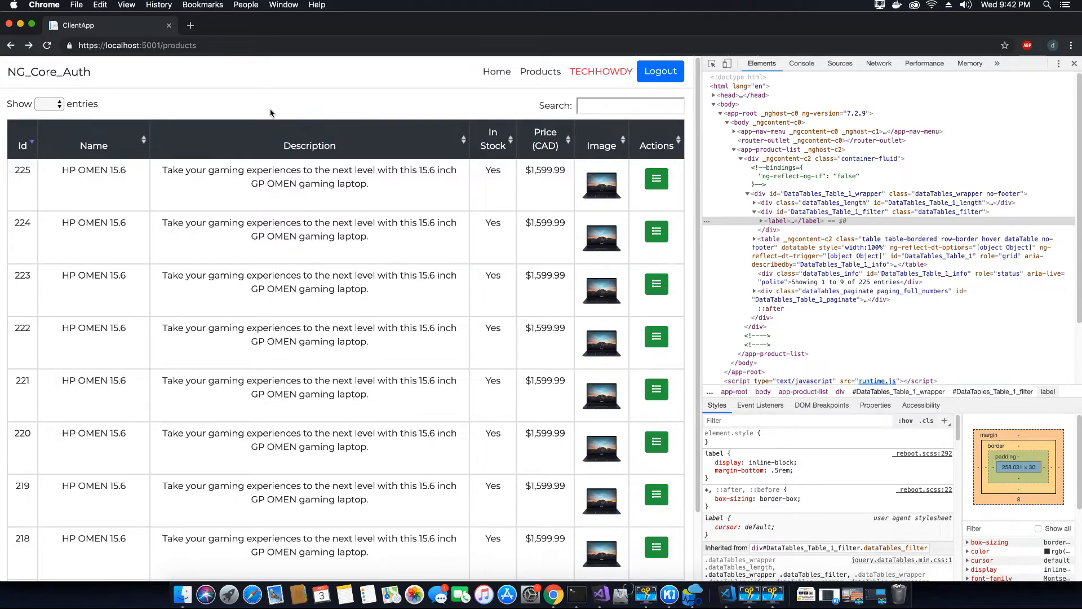
mouse_move(277, 108)
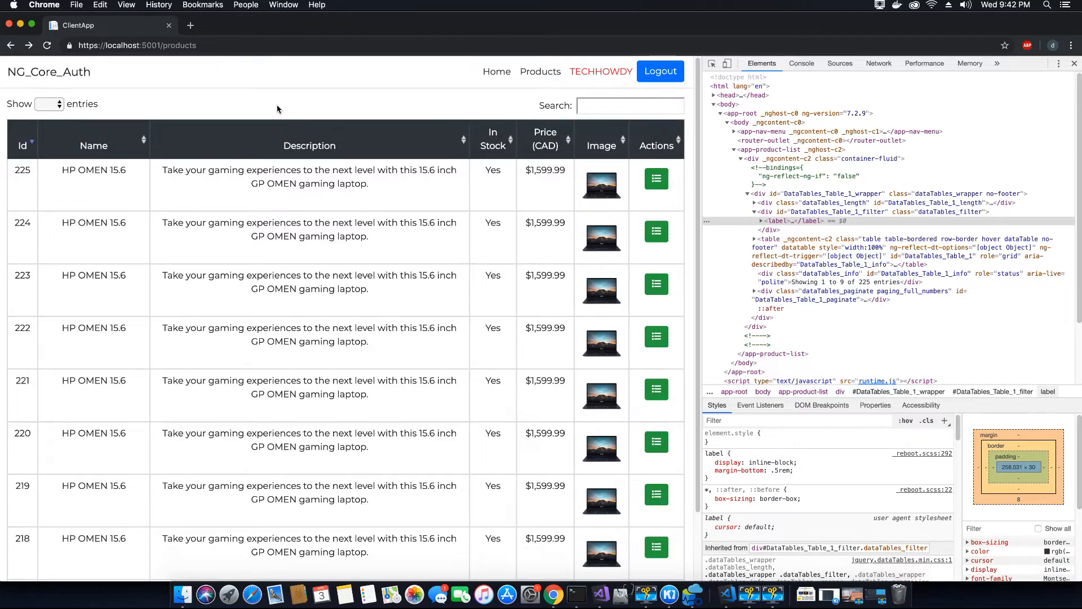
mouse_move(303, 106)
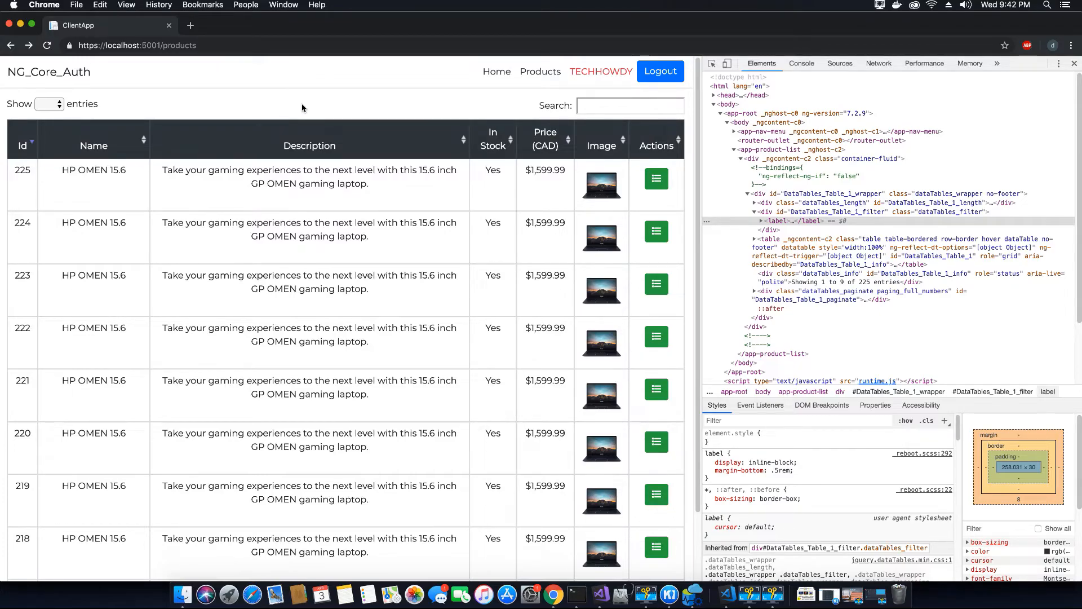
mouse_move(317, 99)
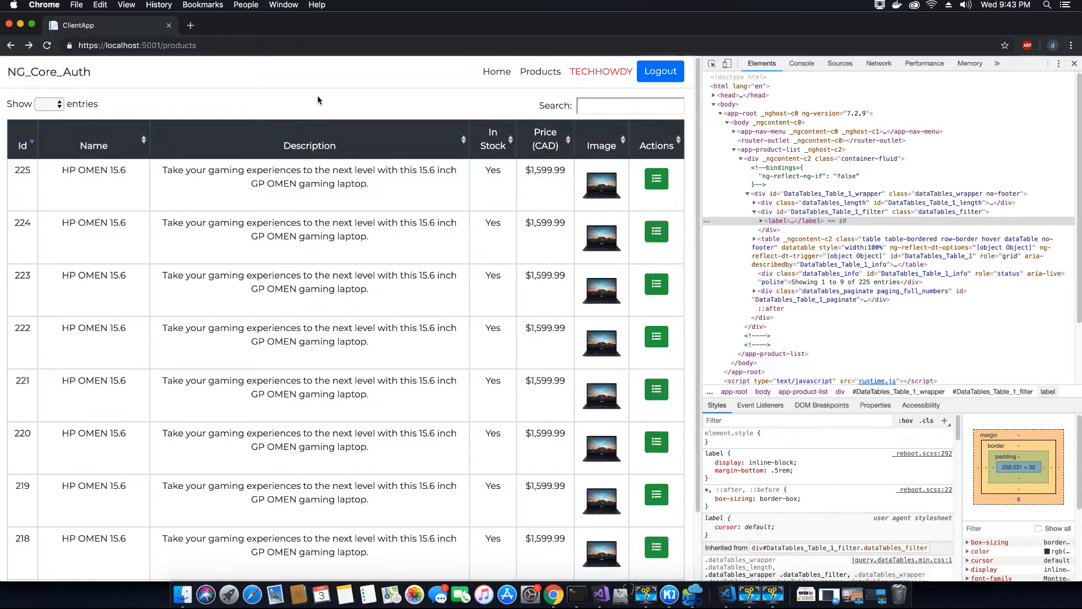
mouse_move(339, 89)
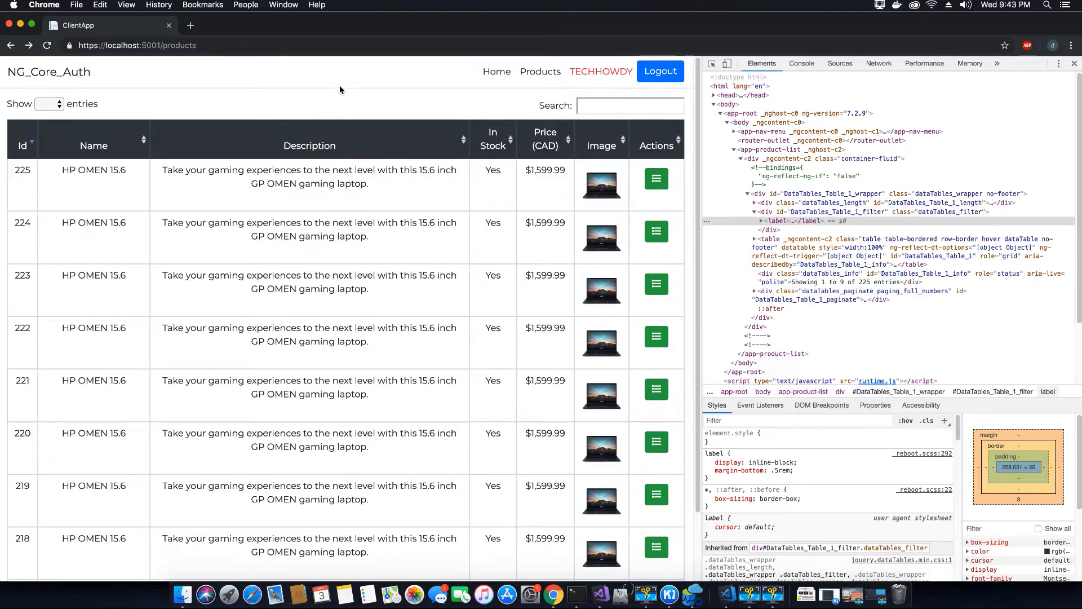